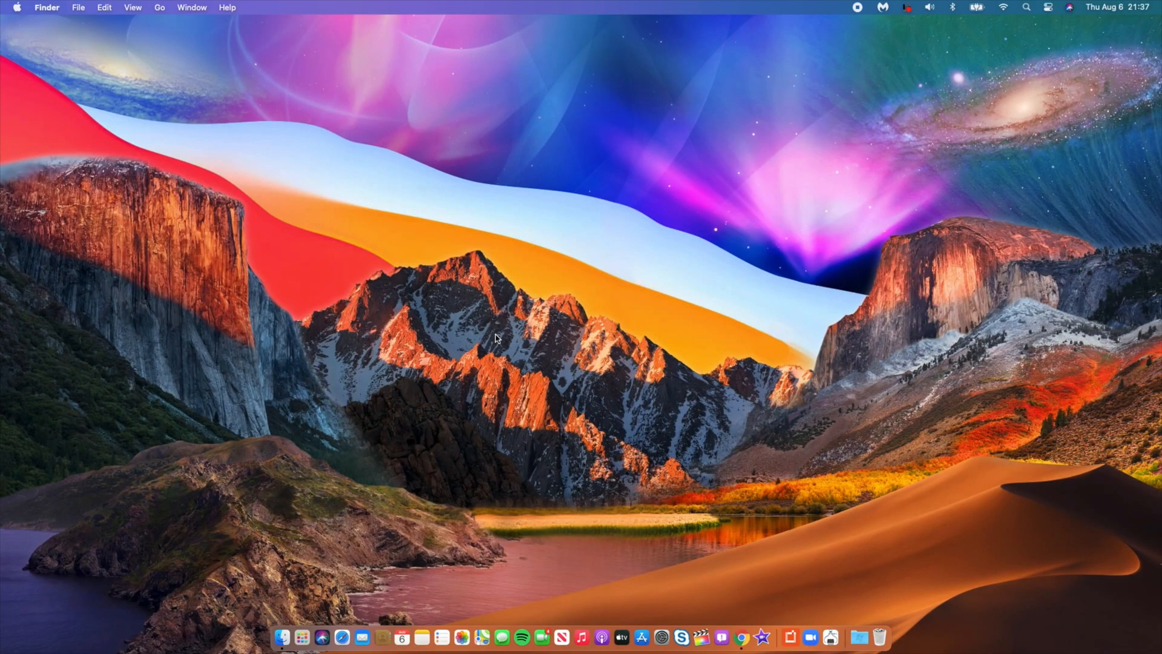
pyautogui.moveTo(329, 608)
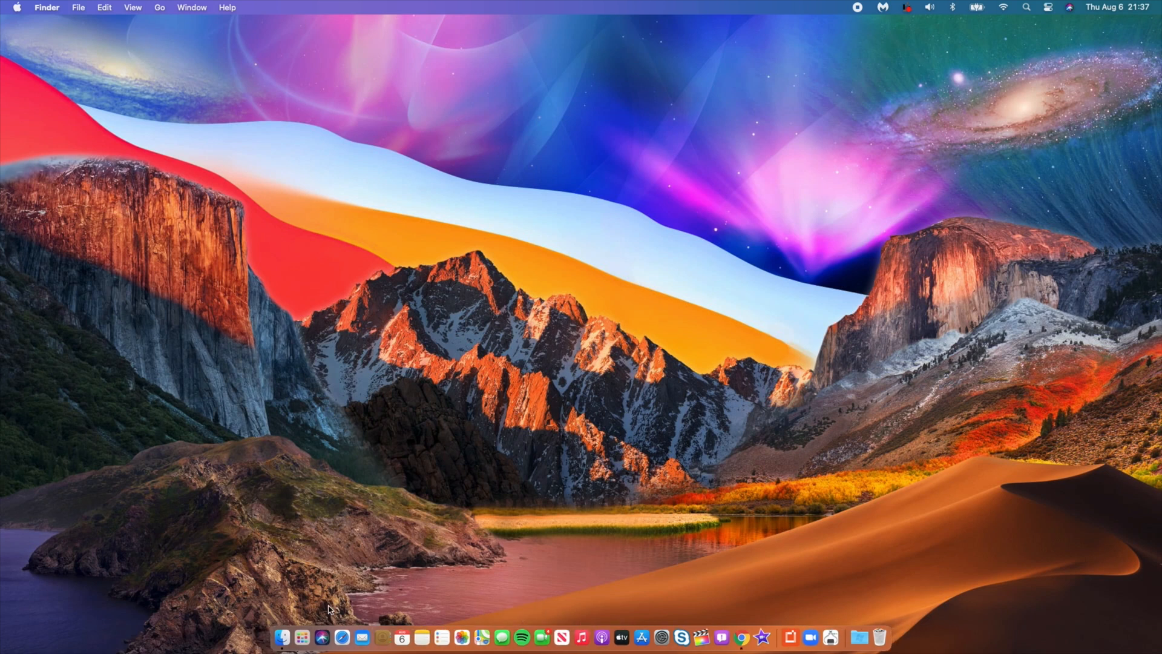
# Glance at the Wi-Fi and sound controls, then launch Safari on Apple's homepage.
pyautogui.click(301, 636)
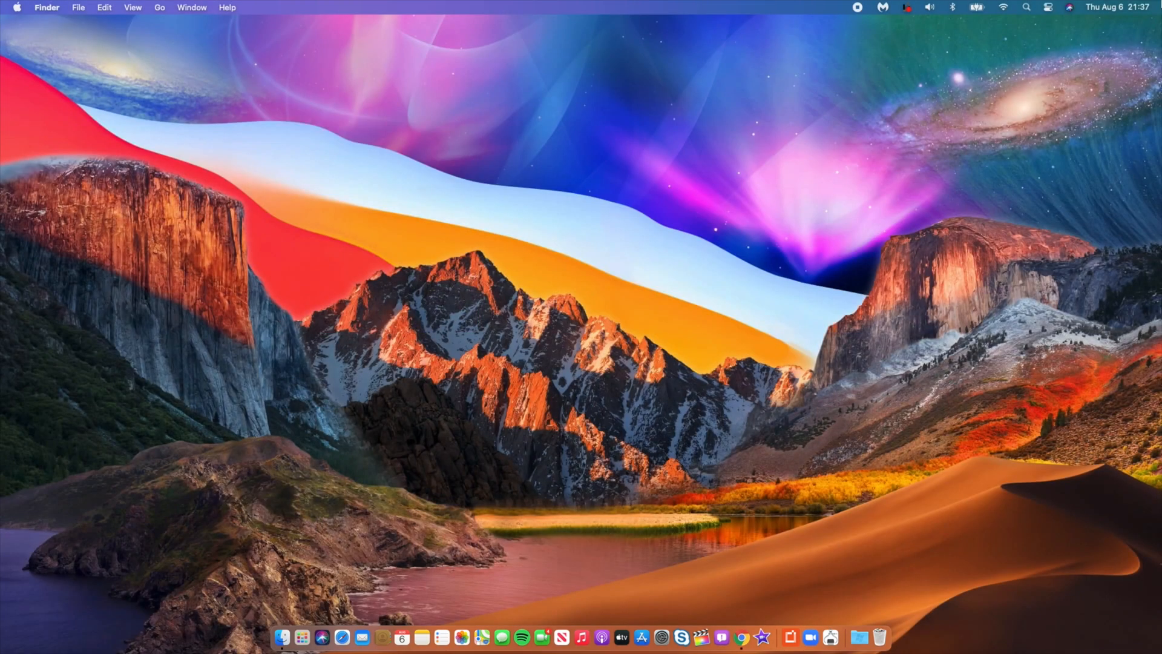
pyautogui.click(1047, 8)
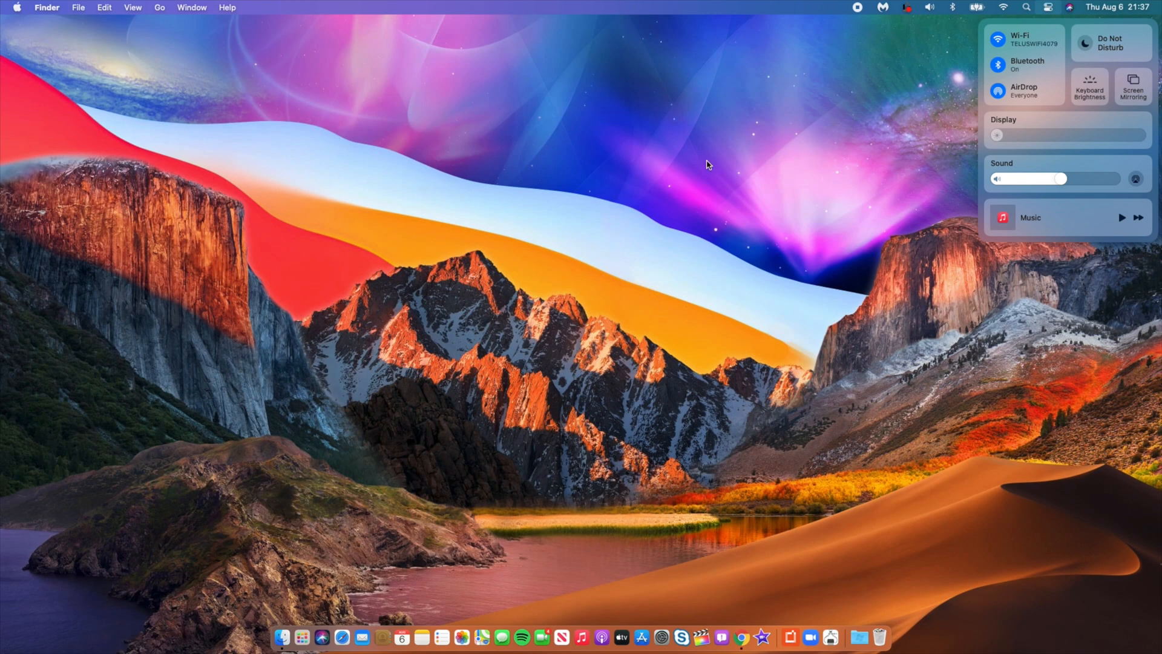
pyautogui.click(632, 237)
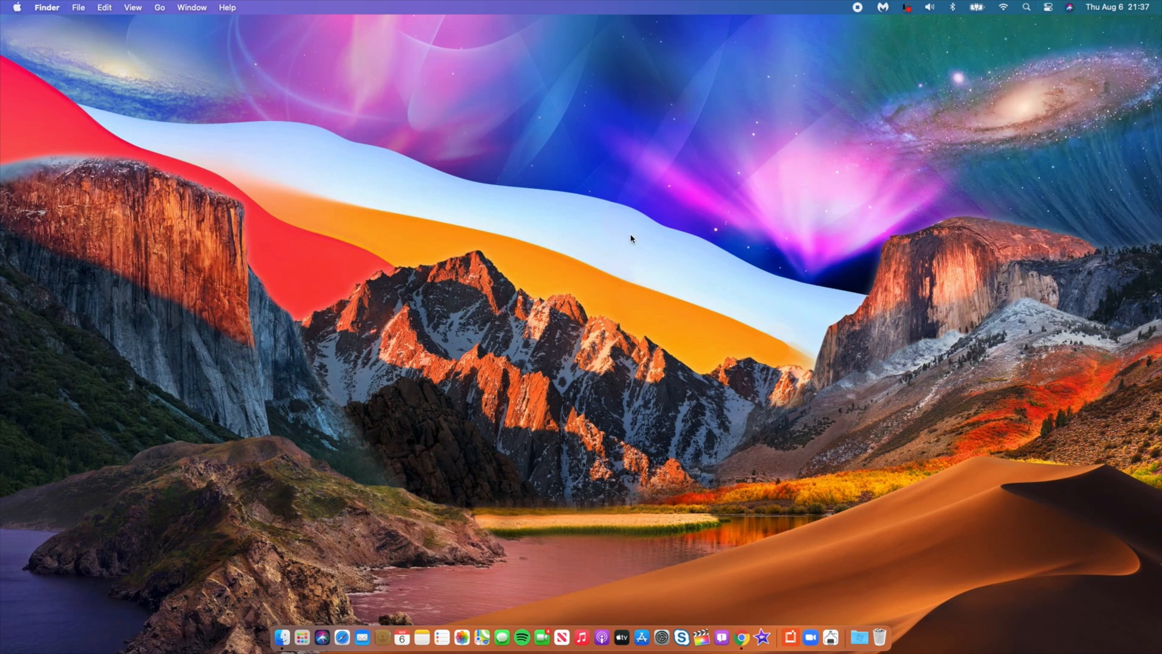
pyautogui.moveTo(425, 516)
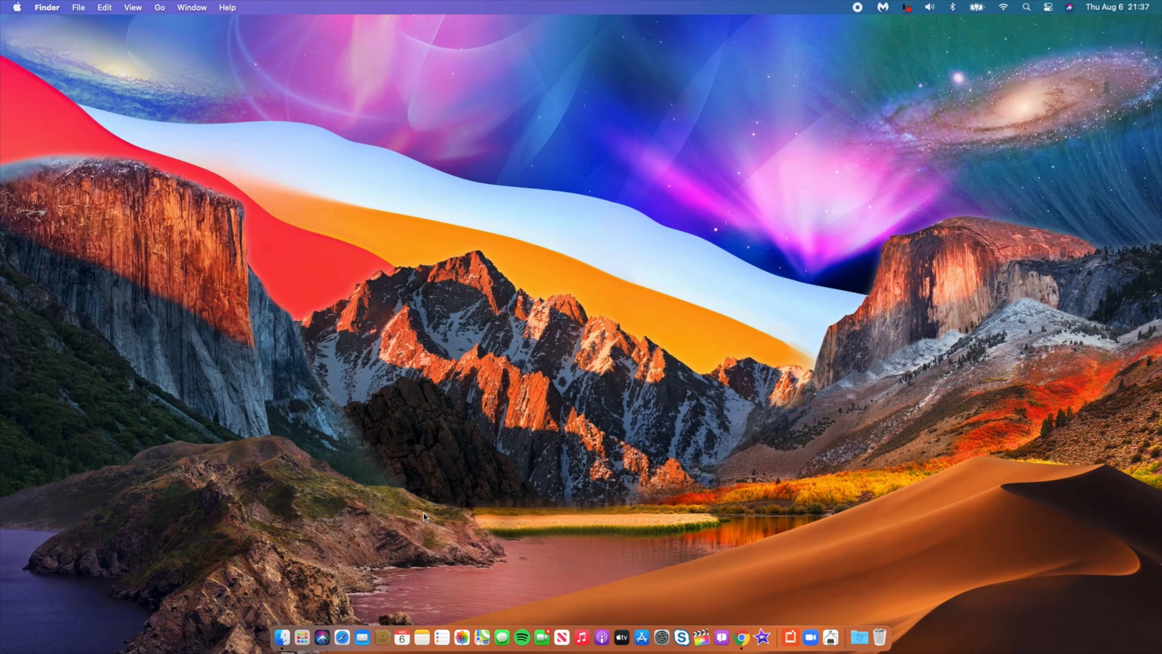
pyautogui.moveTo(336, 636)
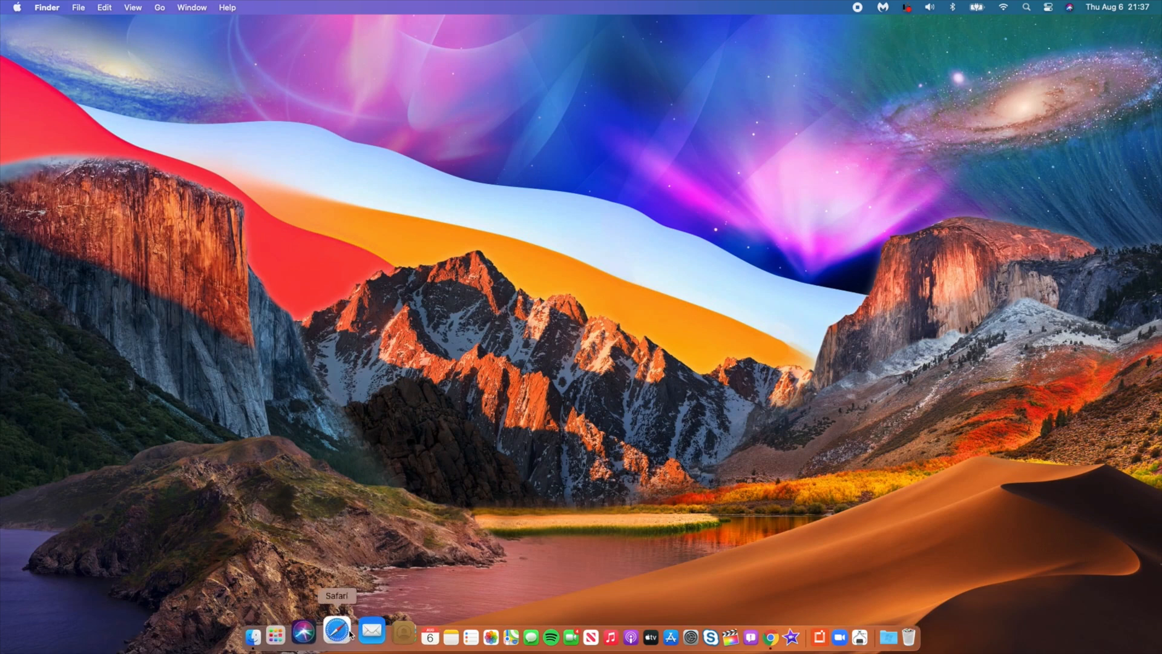
pyautogui.click(336, 629)
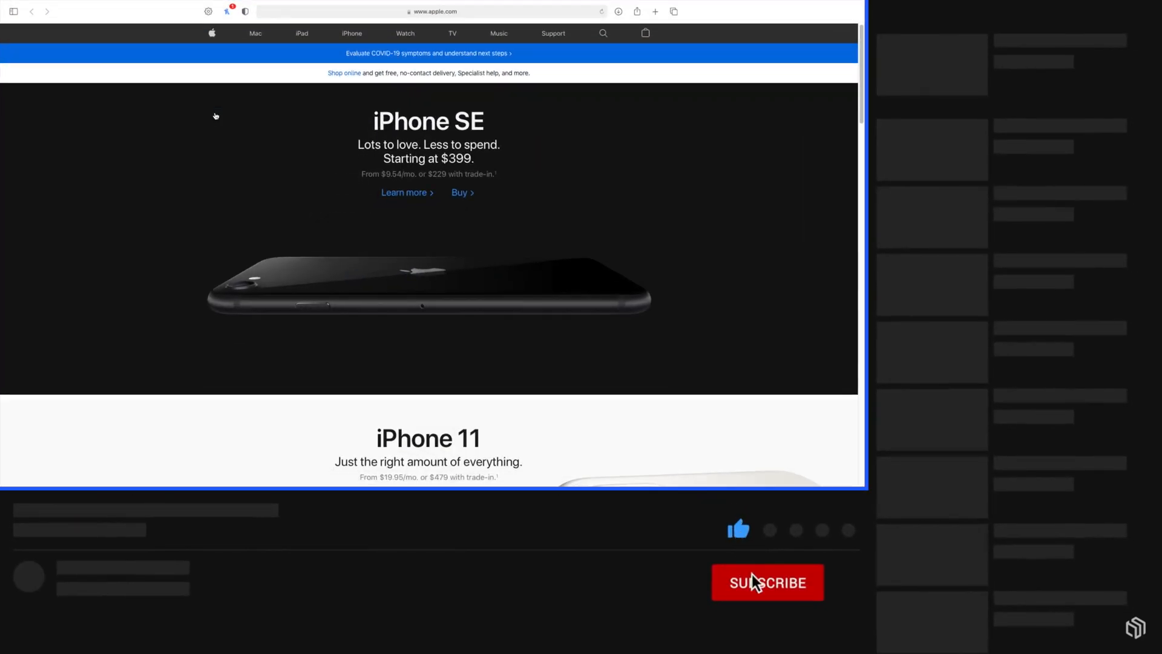
pyautogui.click(767, 582)
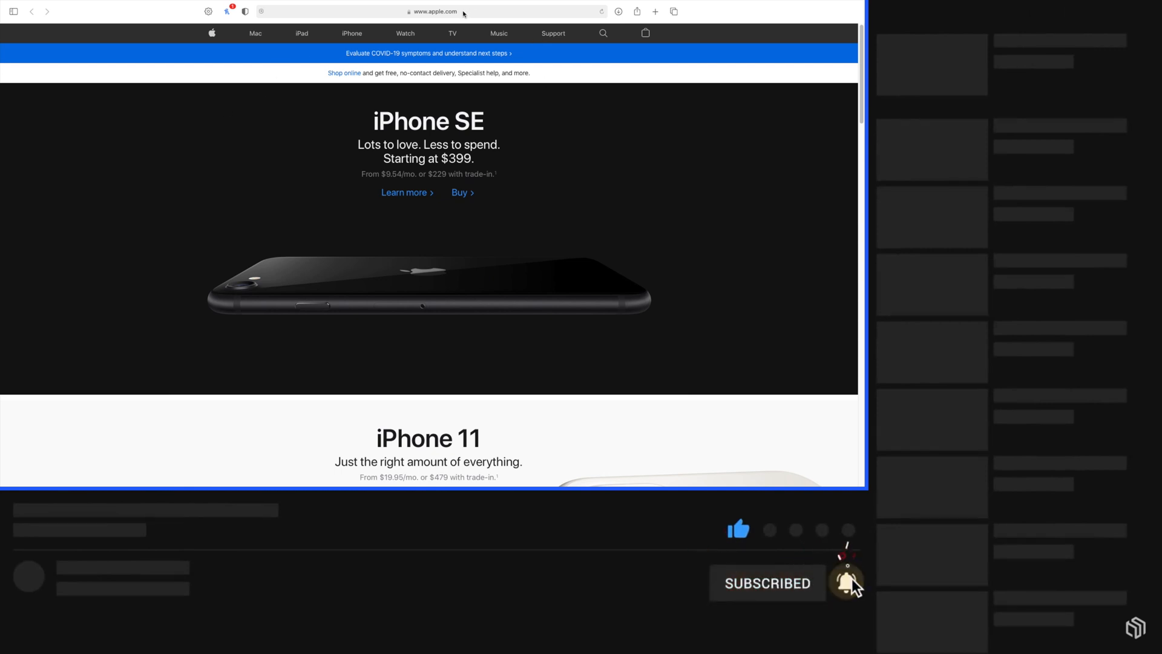
pyautogui.click(459, 11)
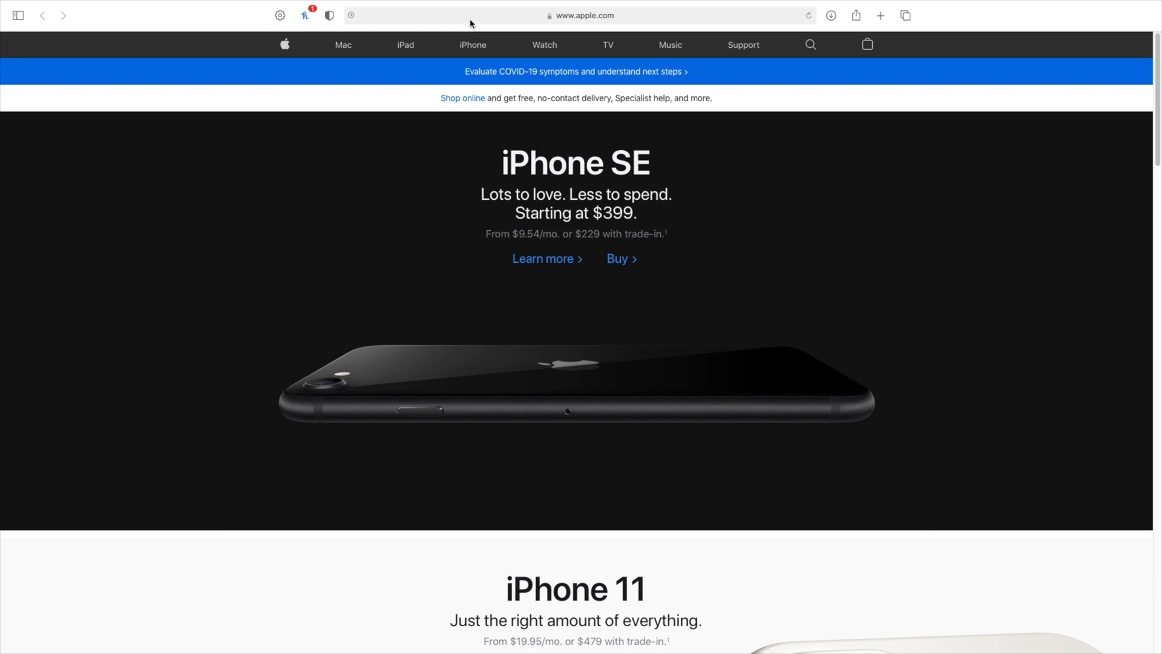
# Load yahoo.fr in Safari and scroll down the page.
pyautogui.click(578, 16)
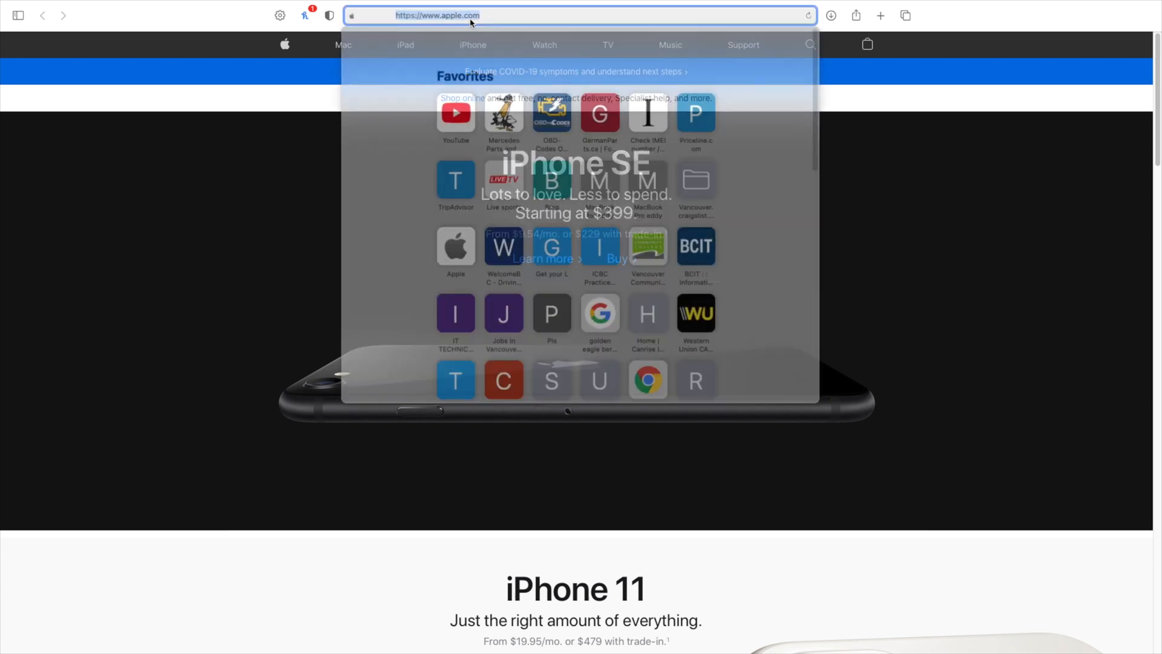
pyautogui.write('yahoo.fr')
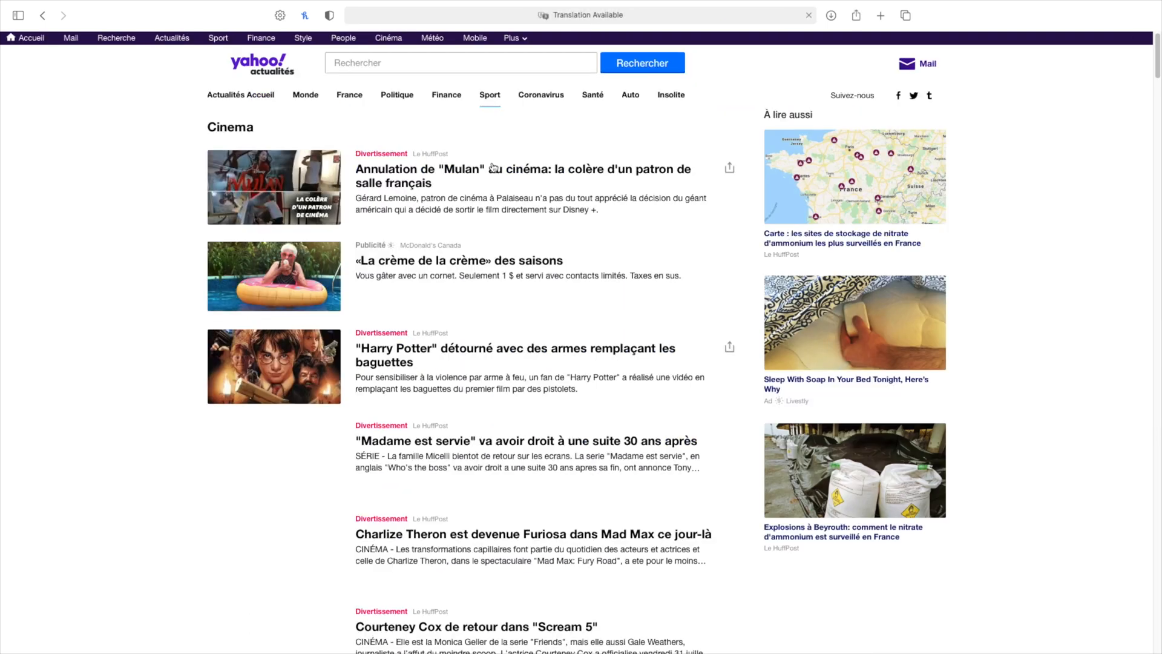
pyautogui.scroll(-3)
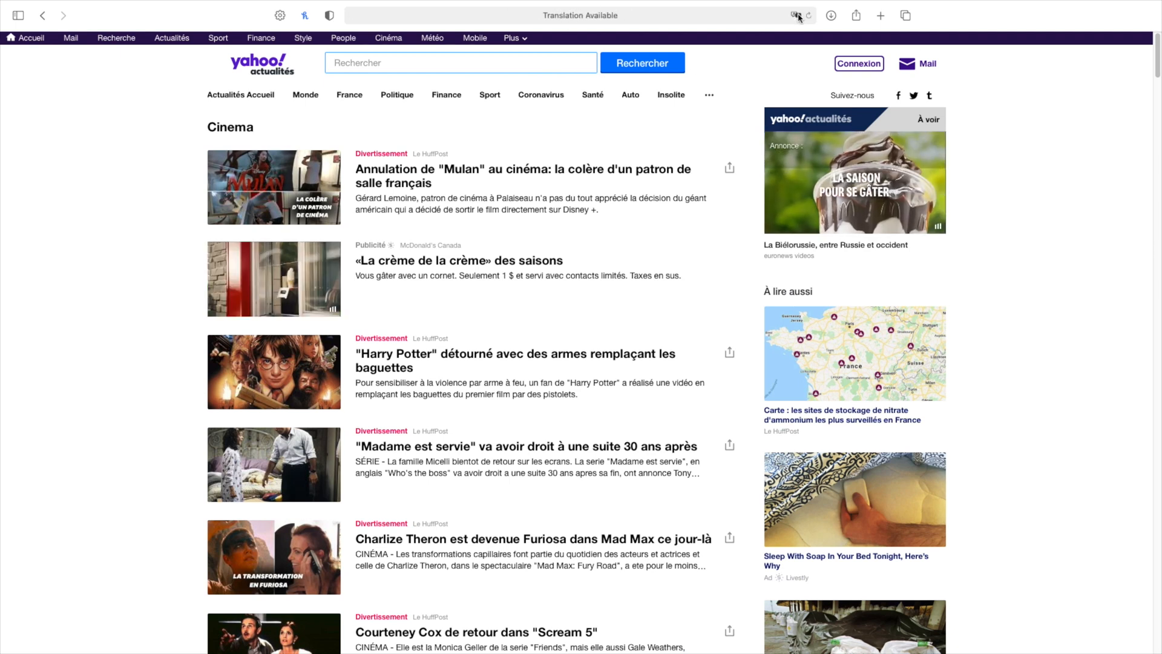
# Translate the French Yahoo cinema page into English and scroll through it.
pyautogui.click(795, 14)
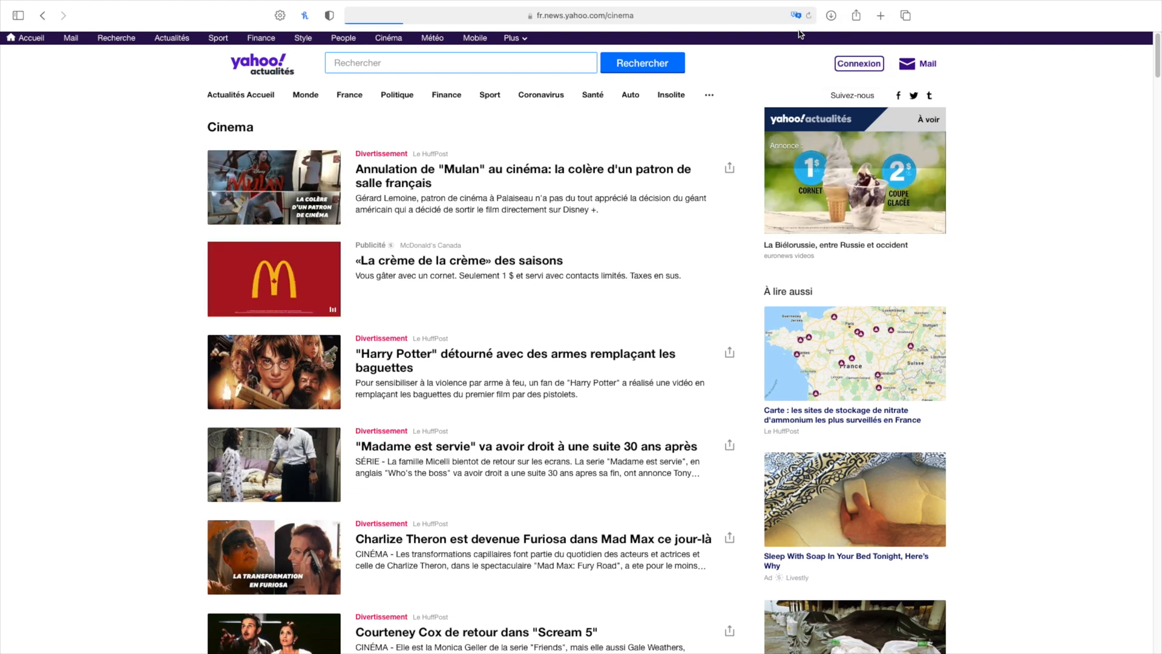
pyautogui.click(795, 15)
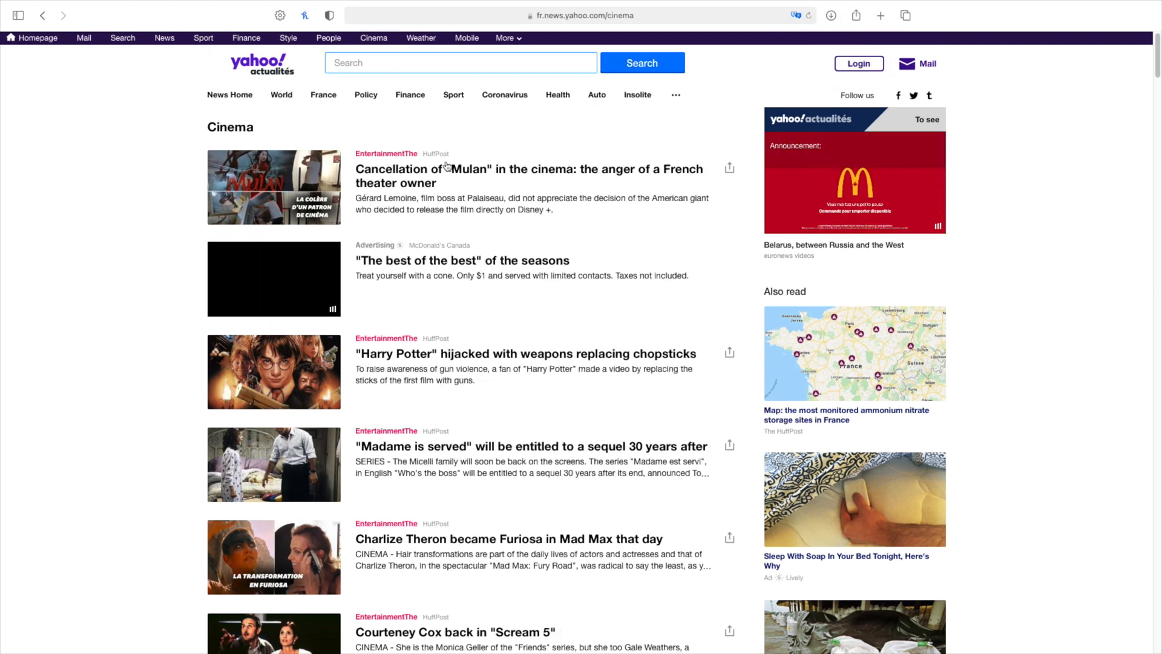
pyautogui.scroll(-3)
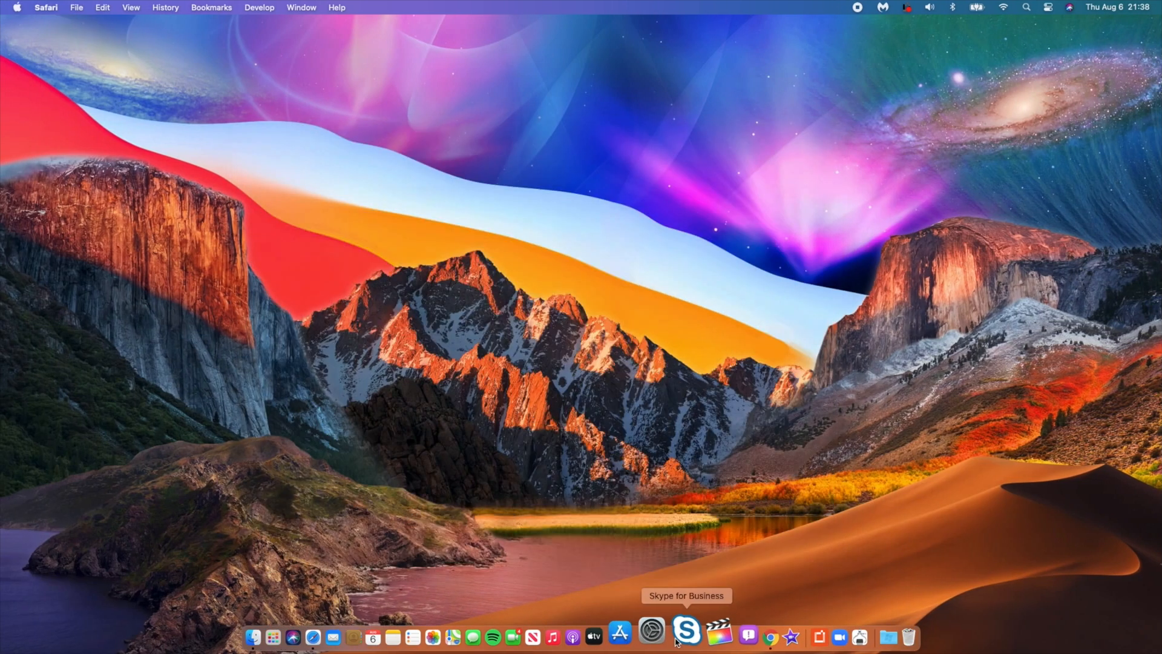
# Show Language & Region's empty Apps list, then bring Safari forward.
pyautogui.click(651, 636)
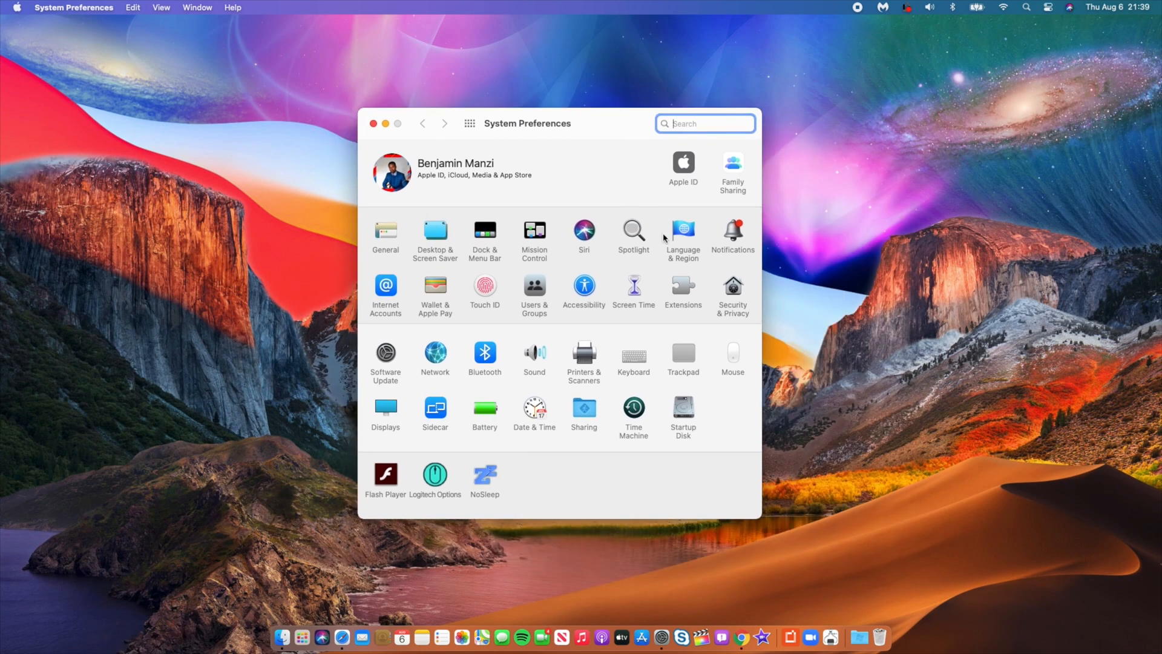
pyautogui.moveTo(683, 250)
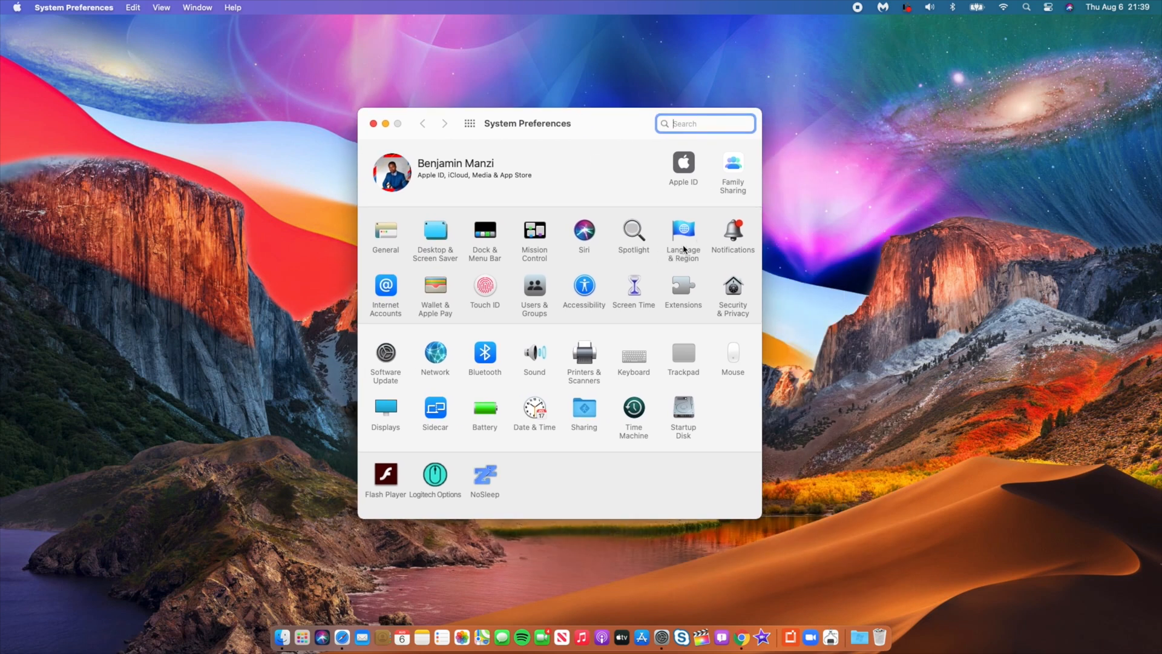
pyautogui.click(682, 234)
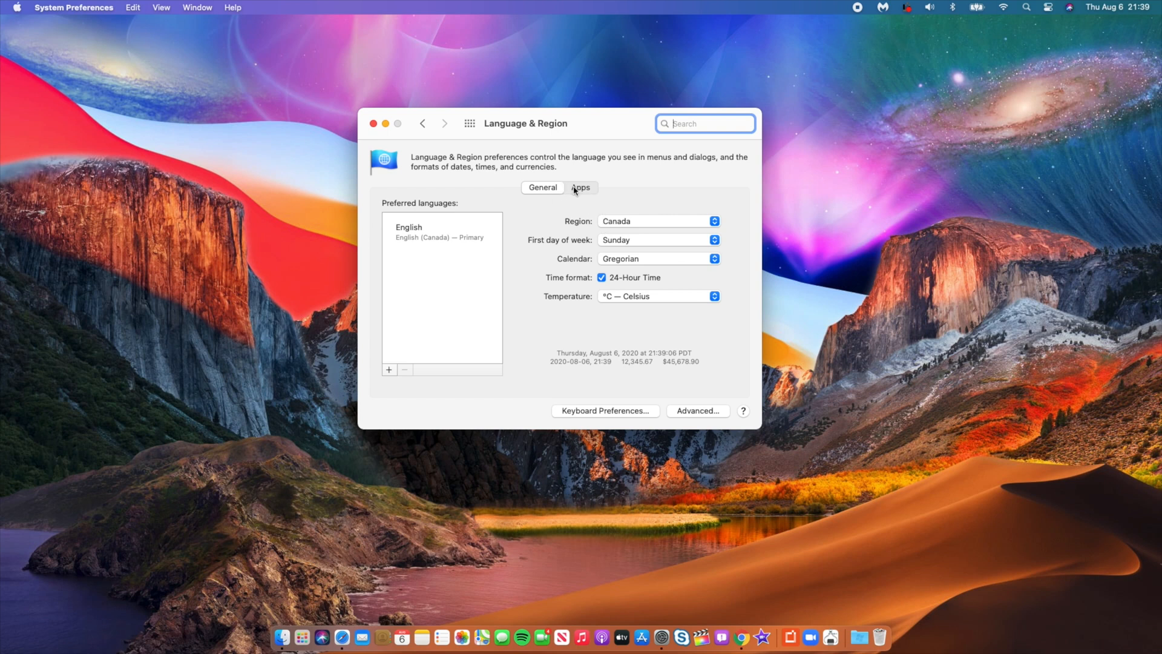
pyautogui.click(581, 187)
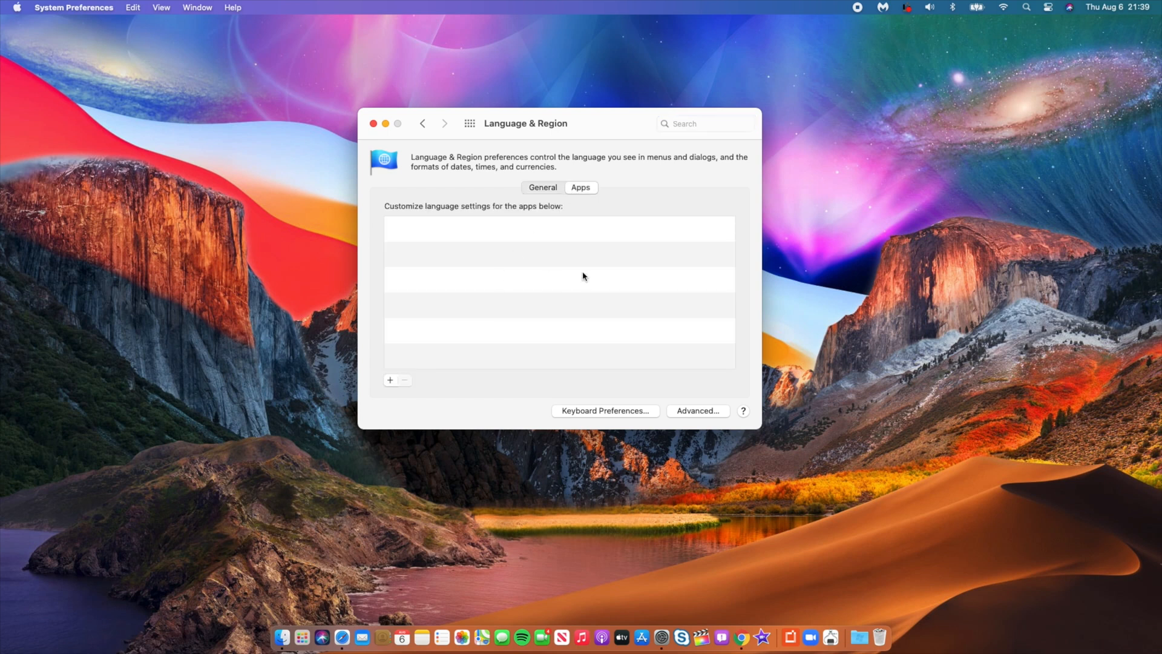
pyautogui.moveTo(577, 268)
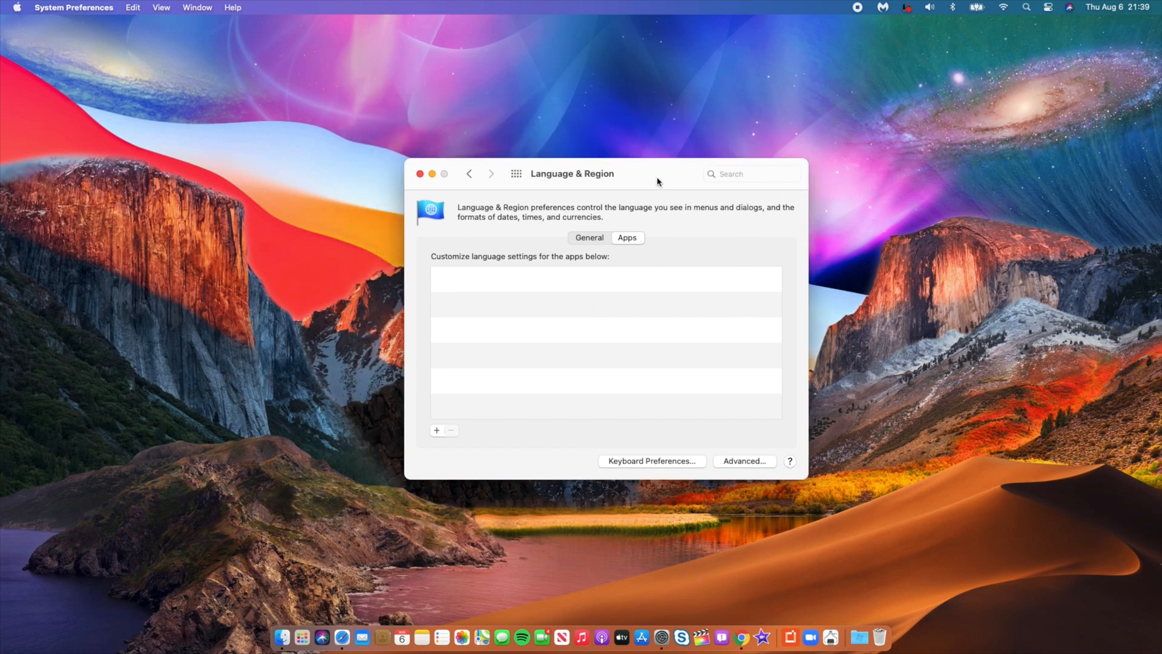
pyautogui.moveTo(339, 629)
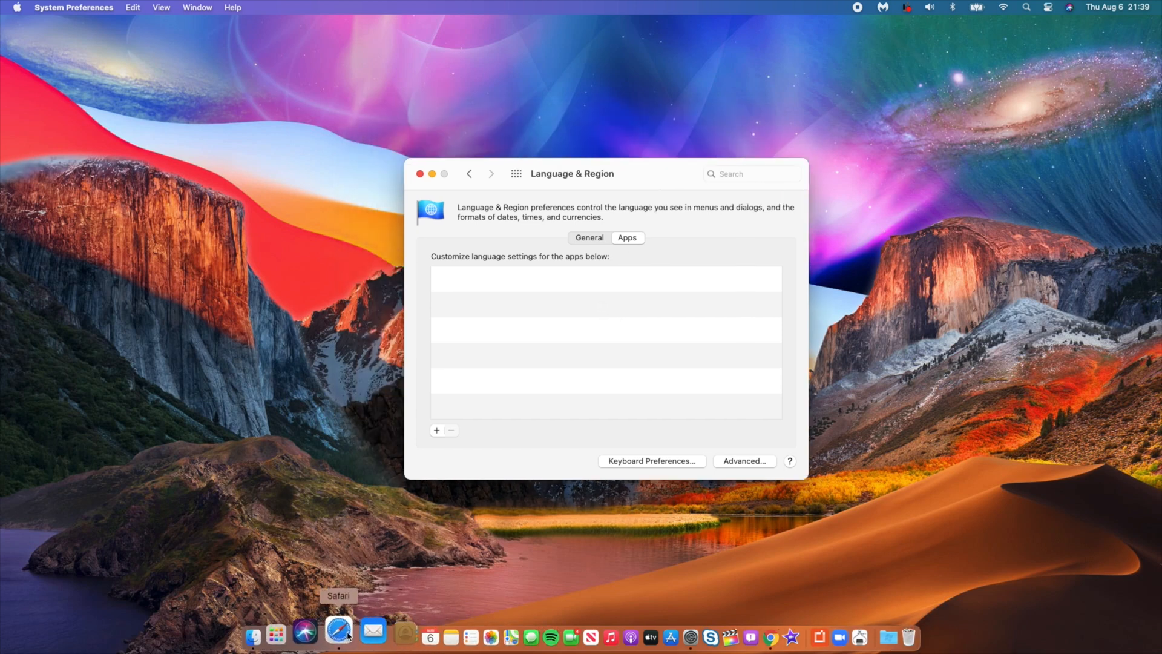
pyautogui.click(339, 630)
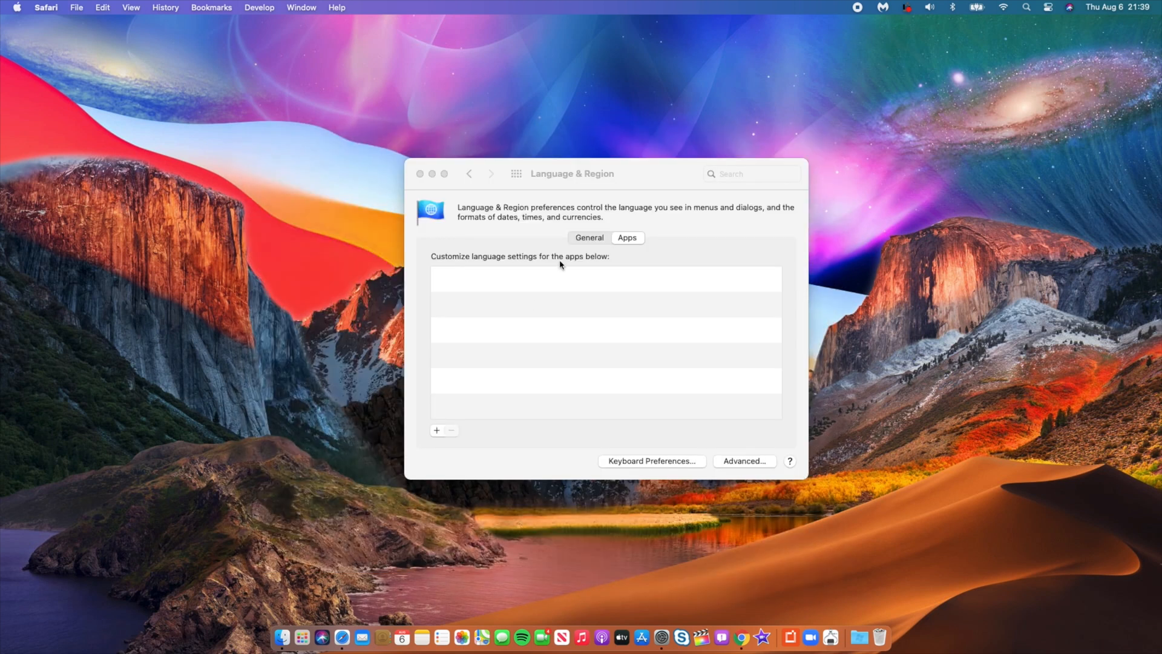
pyautogui.moveTo(511, 370)
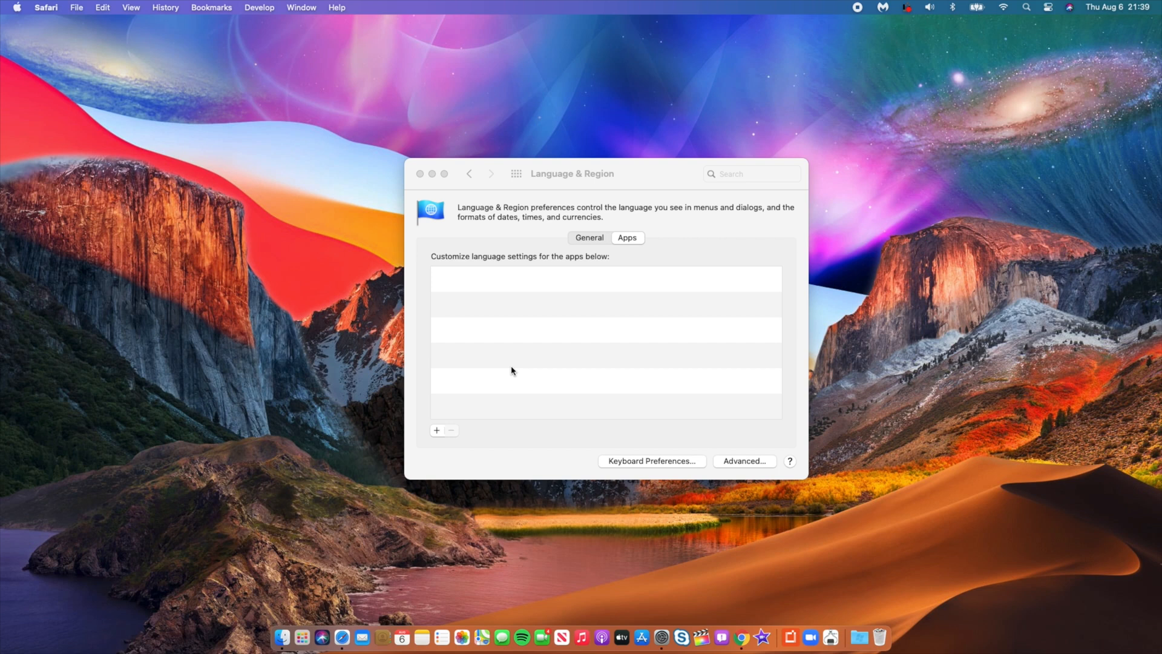
# Add Safari to the Apps list with English (UK), then relaunch Safari.
pyautogui.click(436, 430)
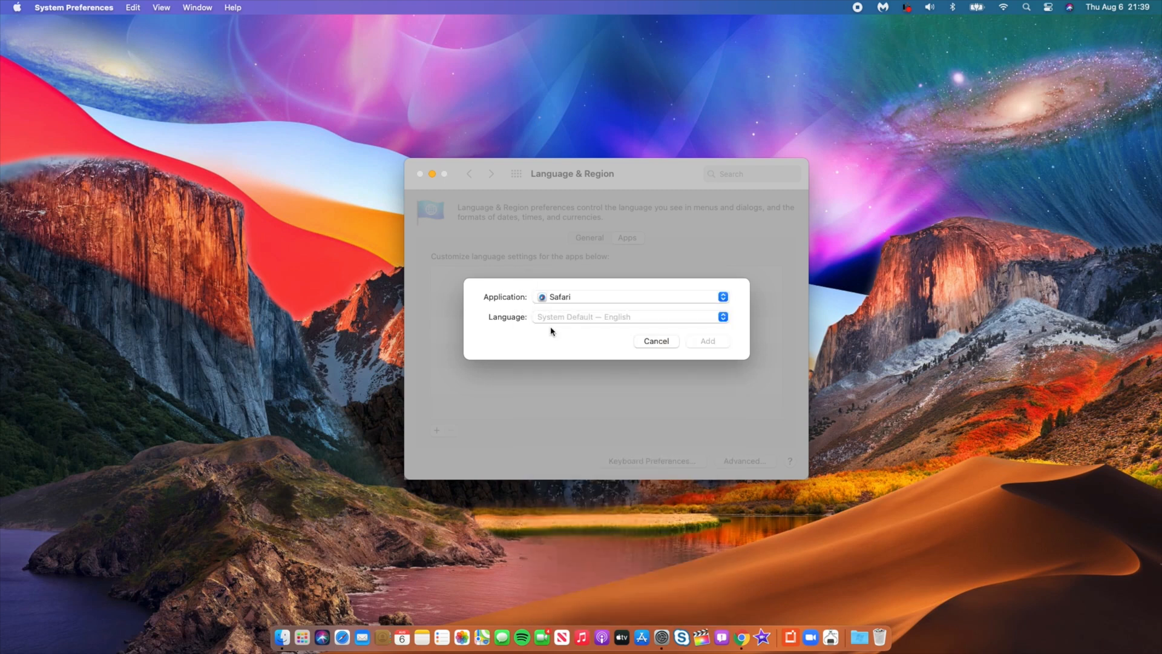
pyautogui.moveTo(535, 331)
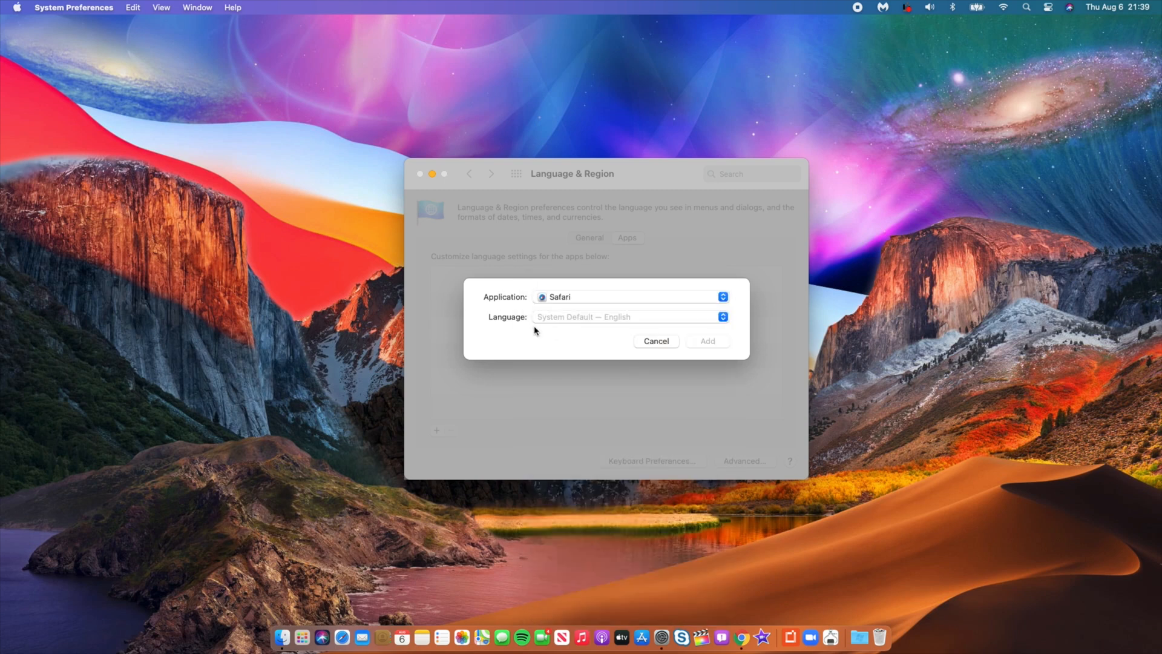
pyautogui.moveTo(528, 328)
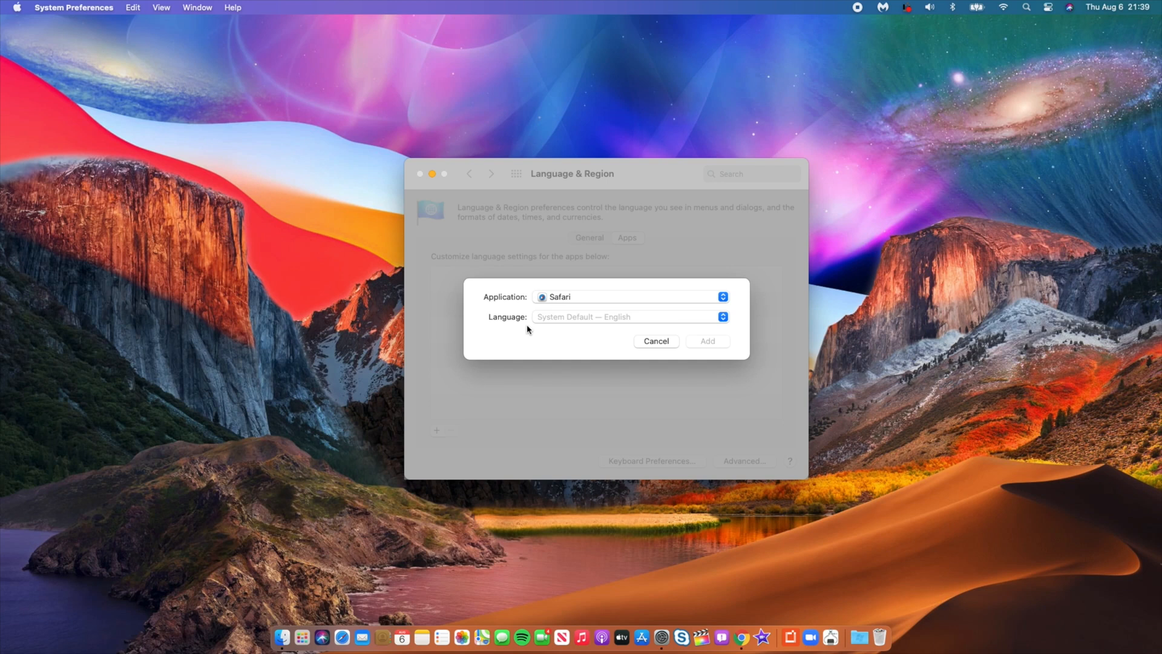
pyautogui.moveTo(601, 330)
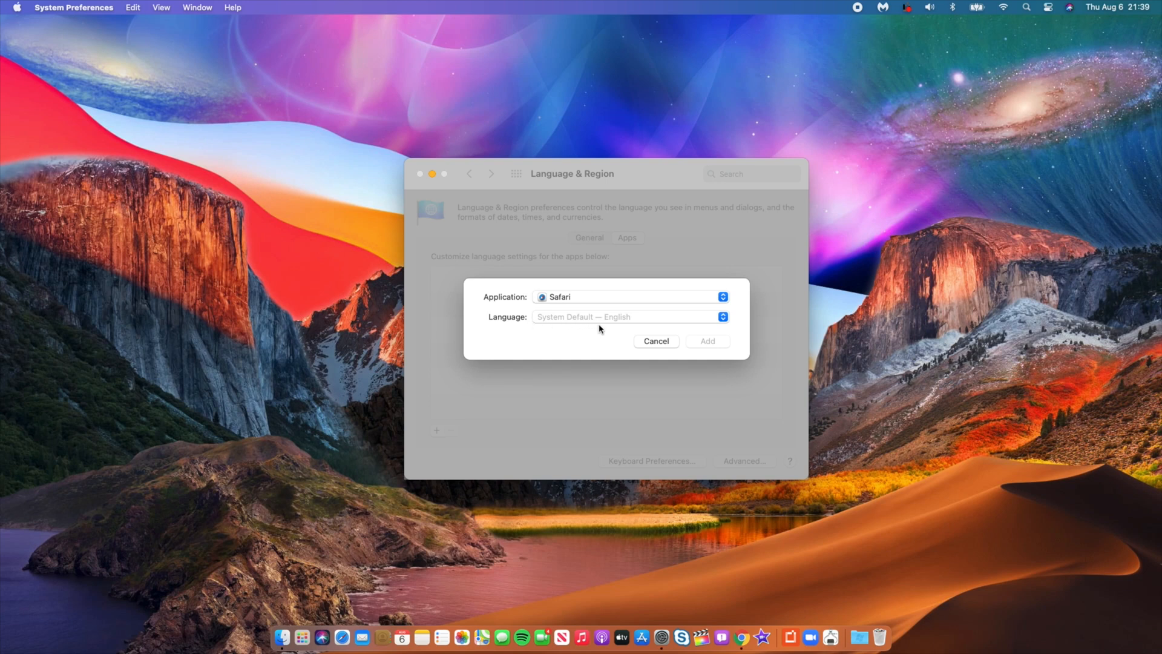
pyautogui.moveTo(626, 326)
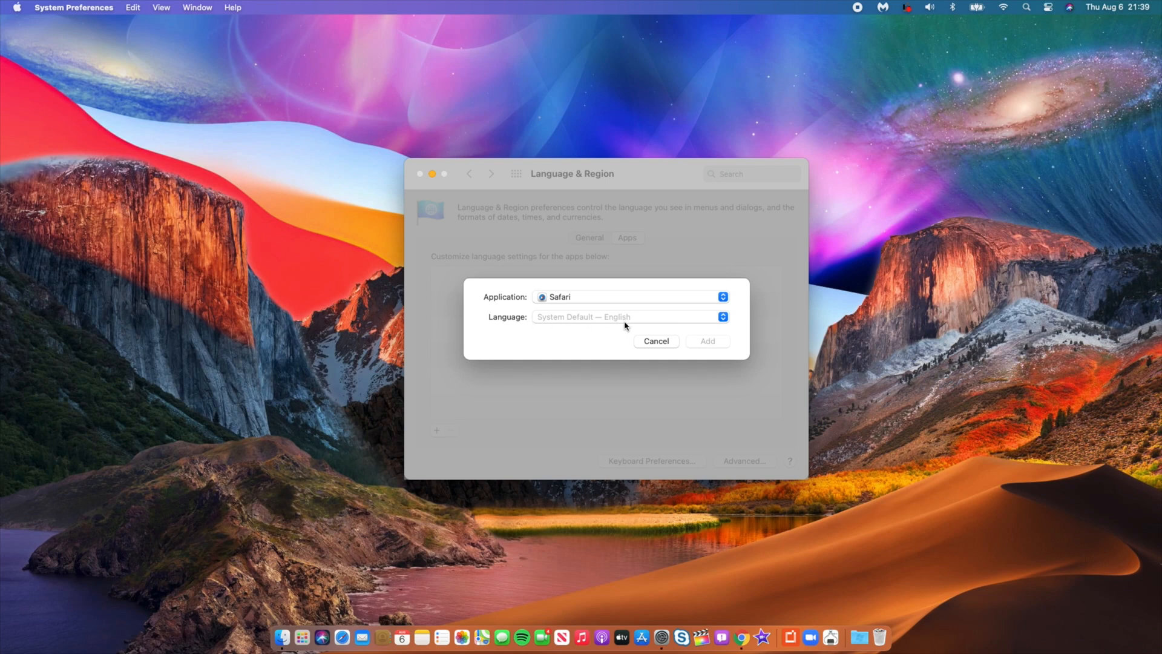
pyautogui.moveTo(639, 320)
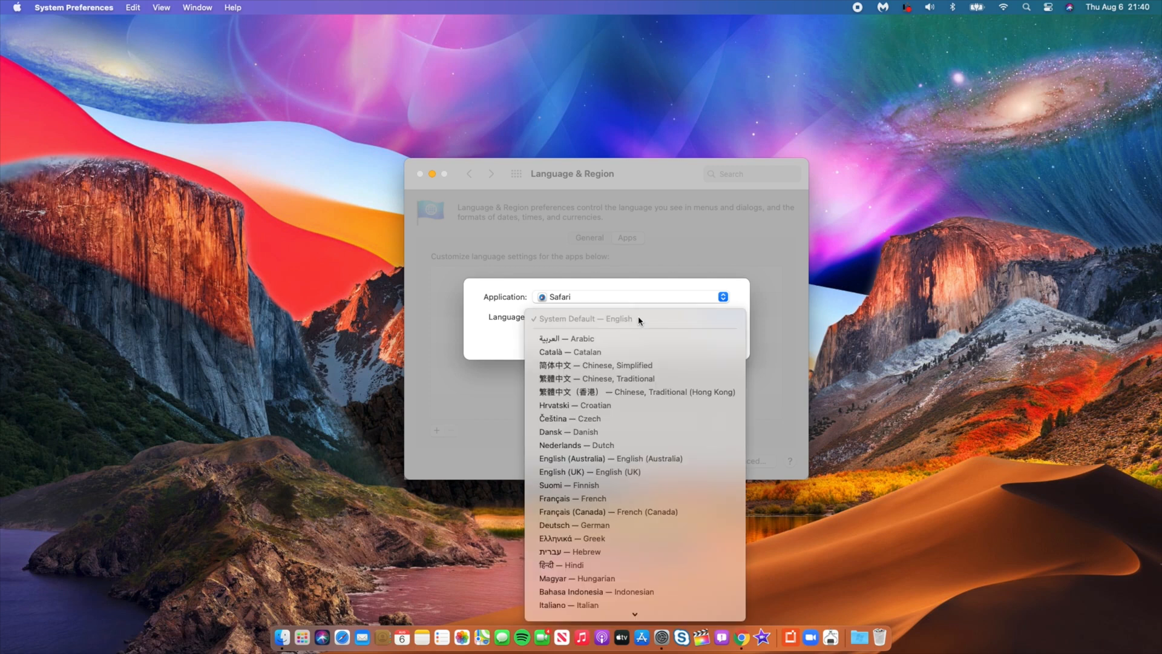
pyautogui.moveTo(634, 337)
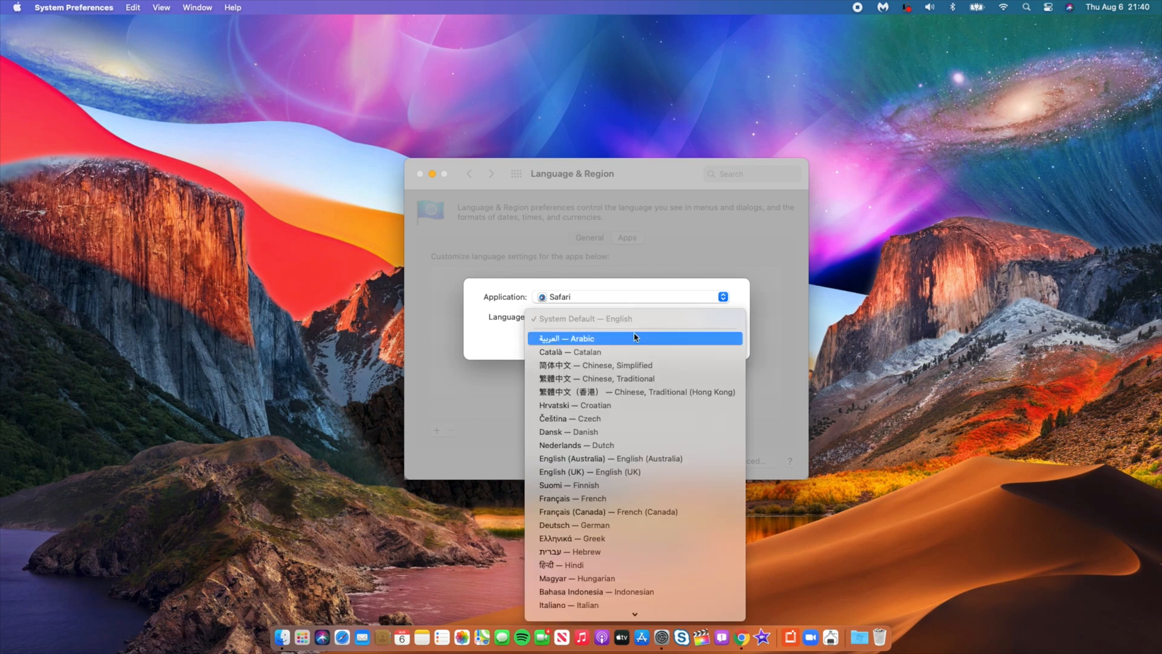
pyautogui.moveTo(571, 484)
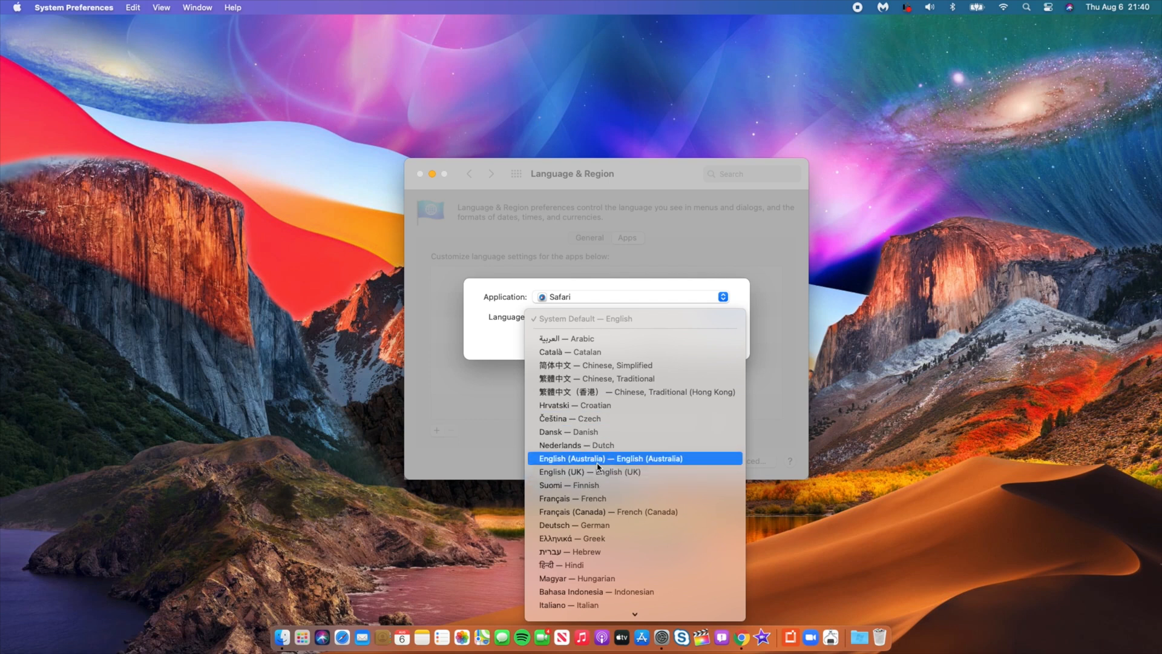
pyautogui.moveTo(615, 352)
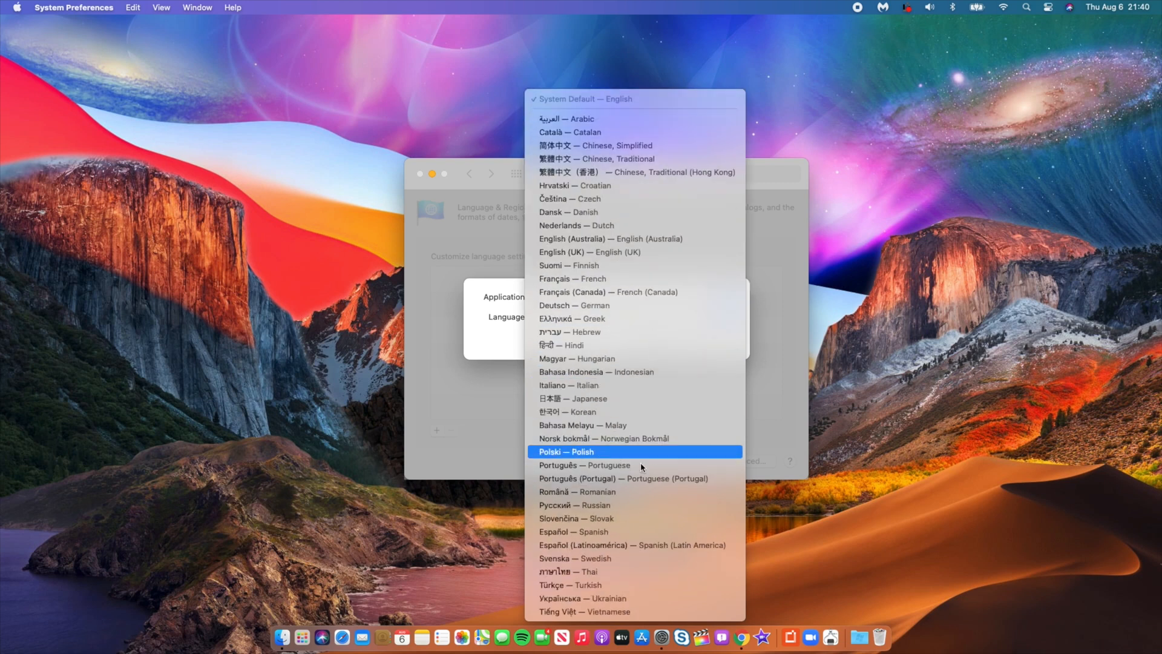
pyautogui.moveTo(663, 385)
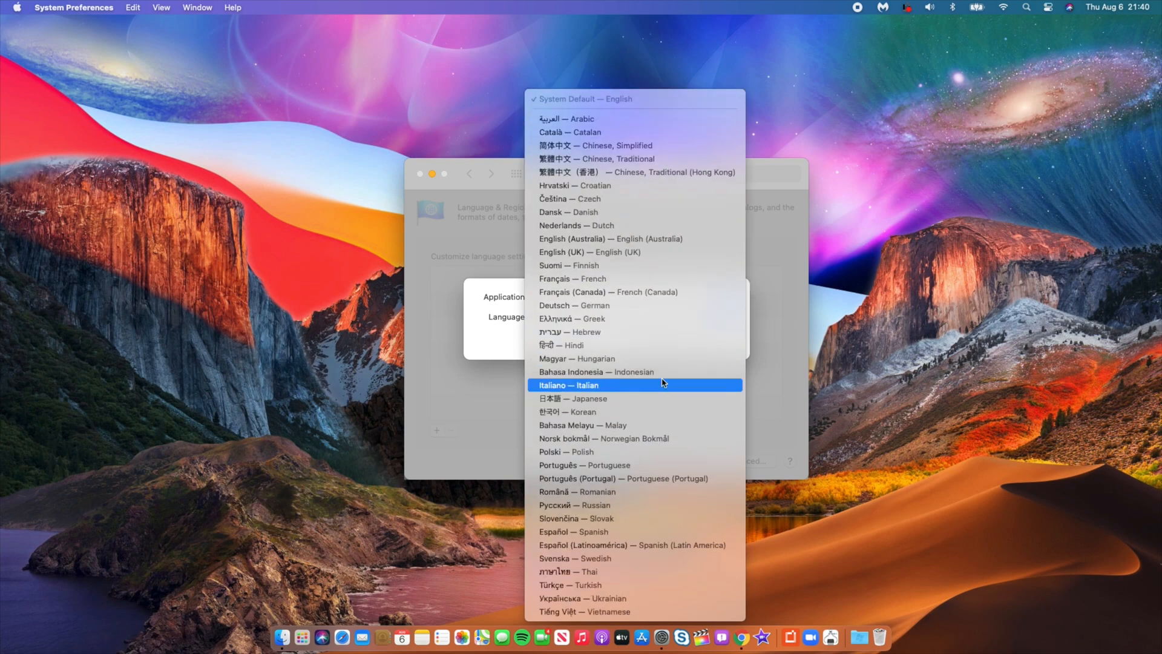
pyautogui.moveTo(634, 358)
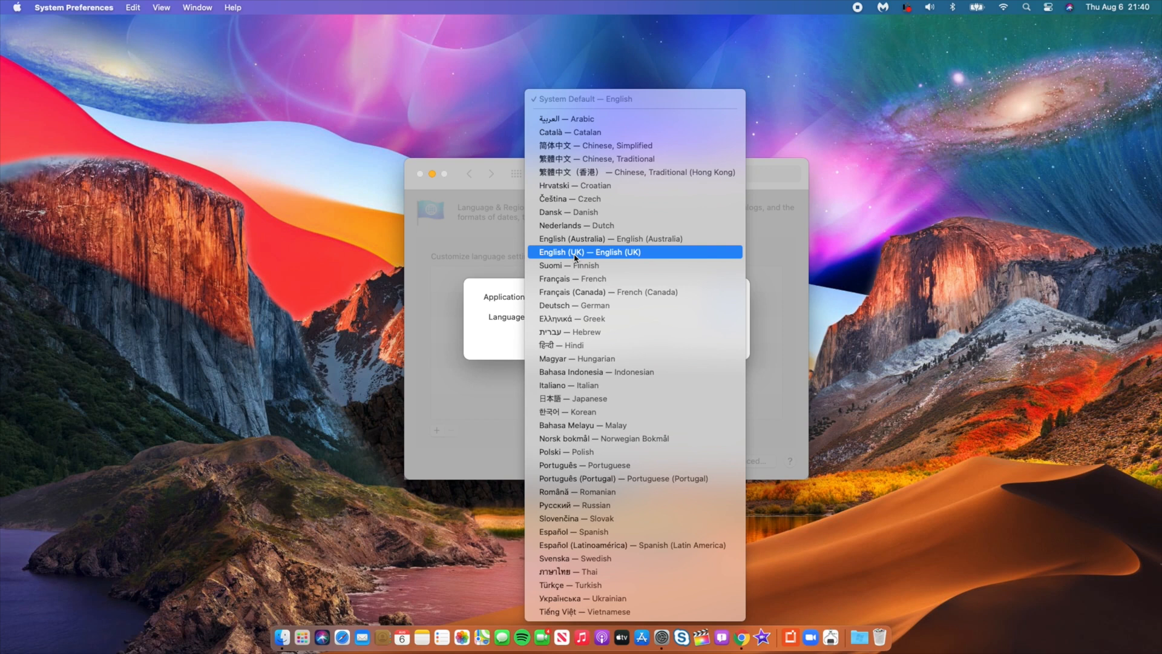
pyautogui.click(589, 251)
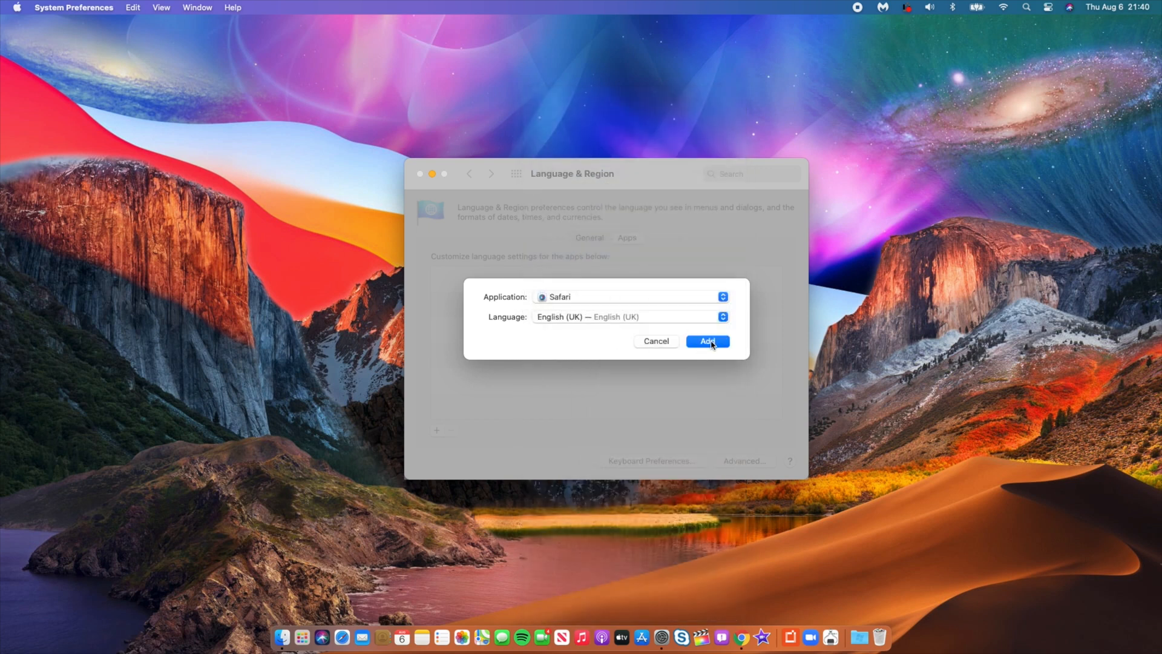
pyautogui.click(704, 341)
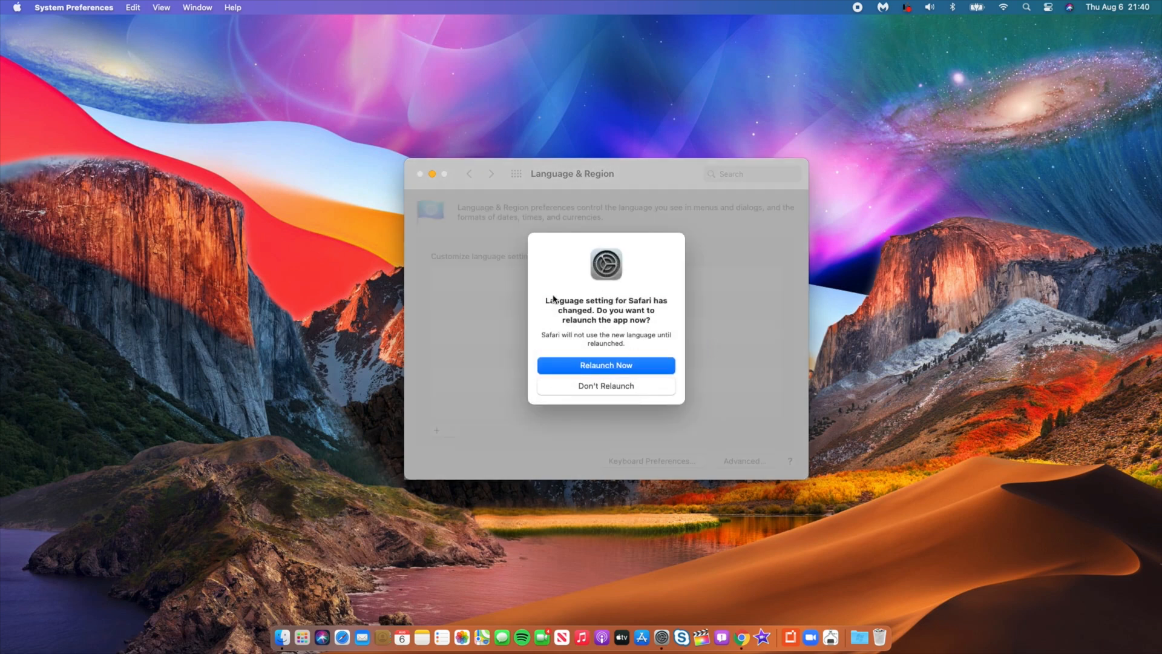
pyautogui.moveTo(572, 304)
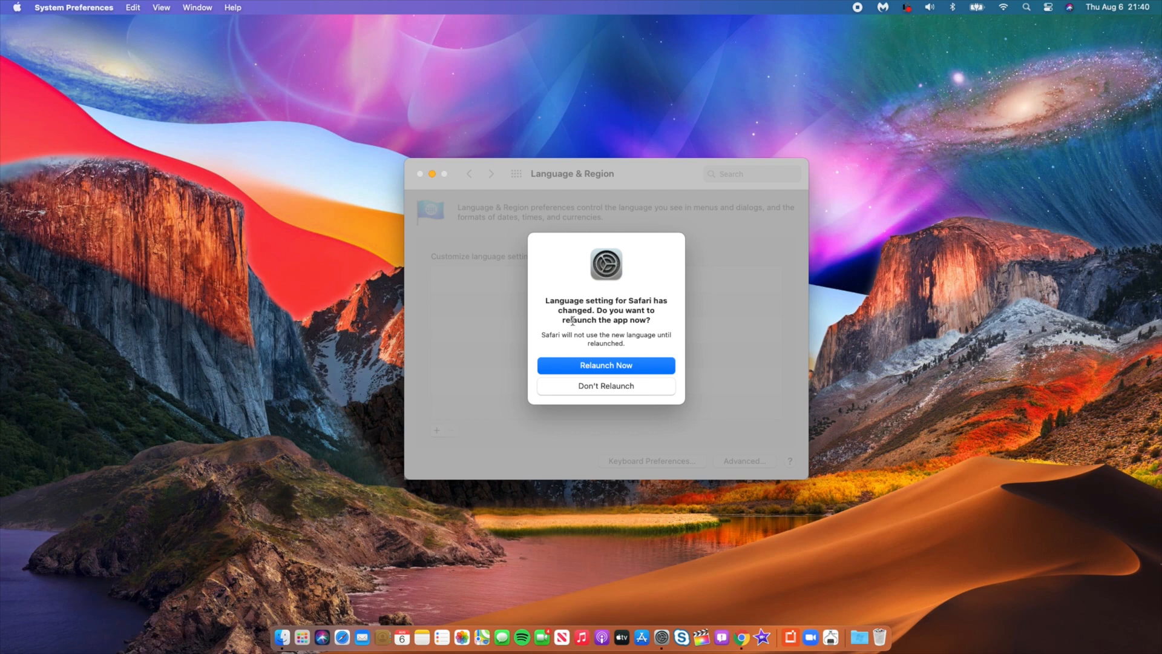
pyautogui.moveTo(607, 356)
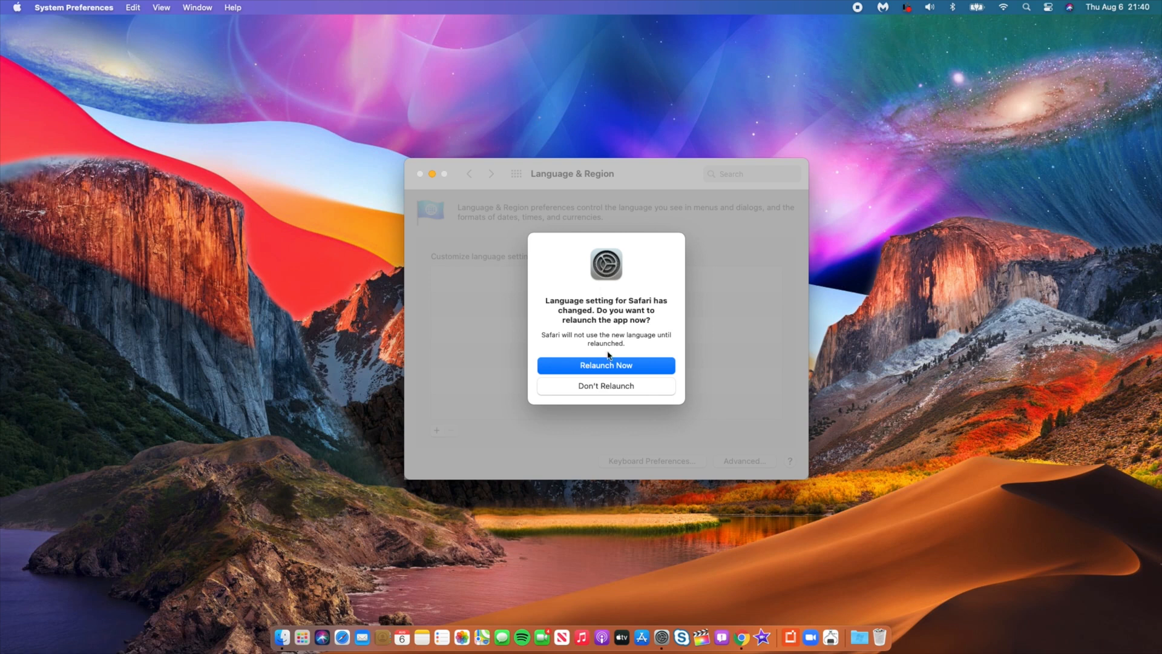
pyautogui.click(604, 364)
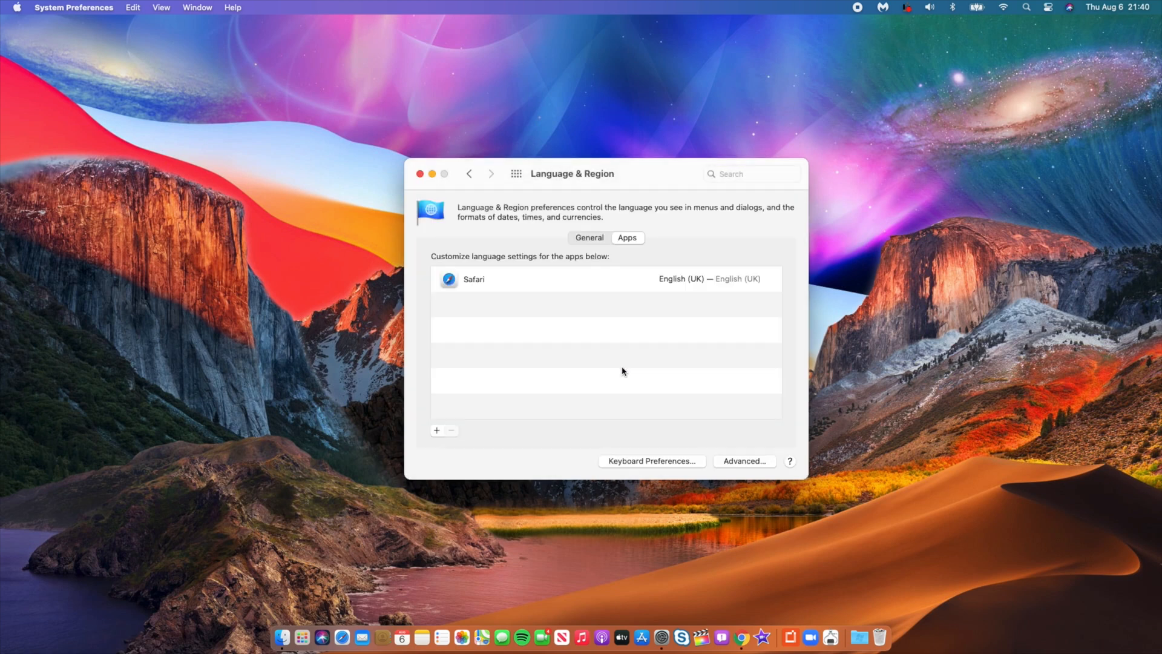
pyautogui.moveTo(468, 201)
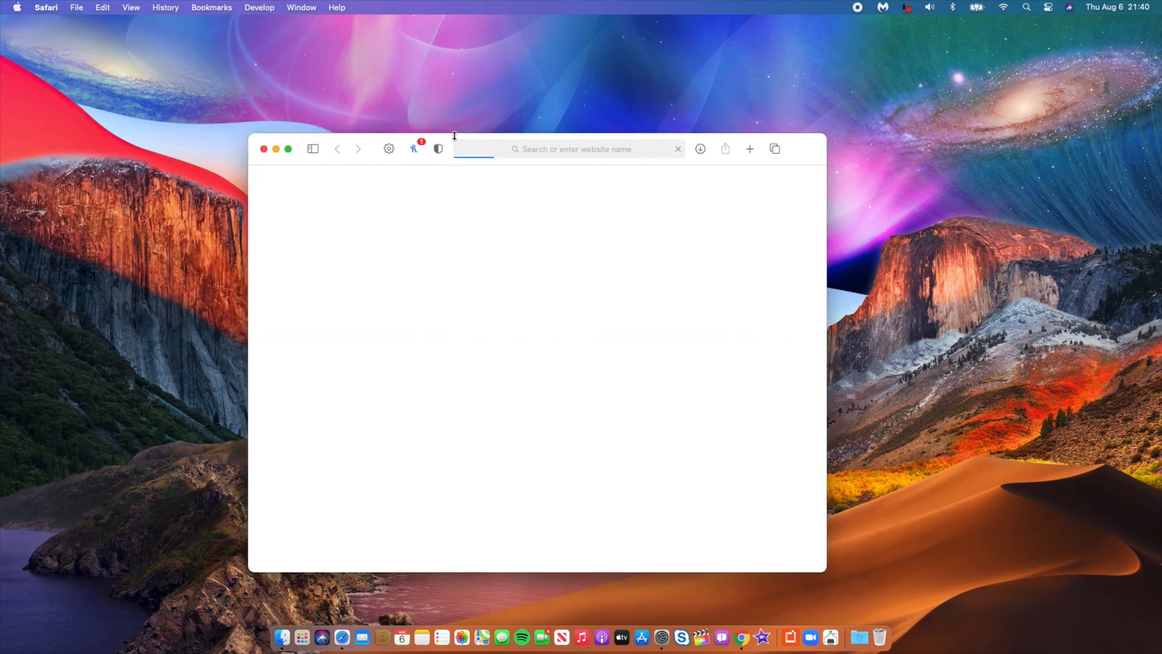
pyautogui.write('www.apple.com')
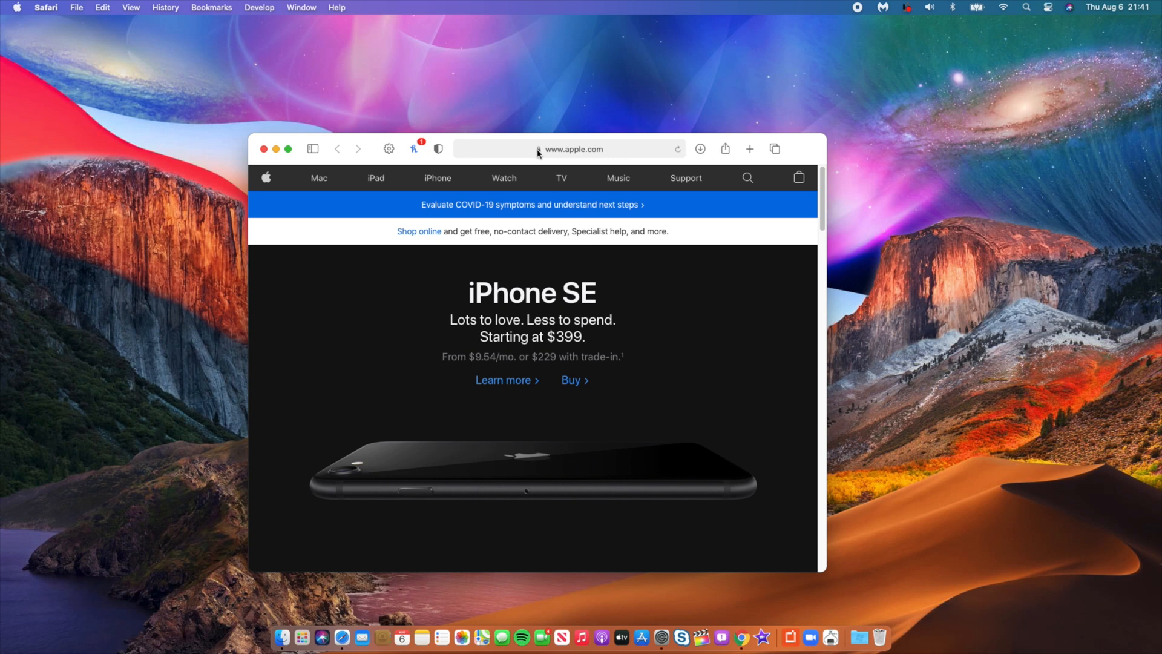
pyautogui.click(538, 148)
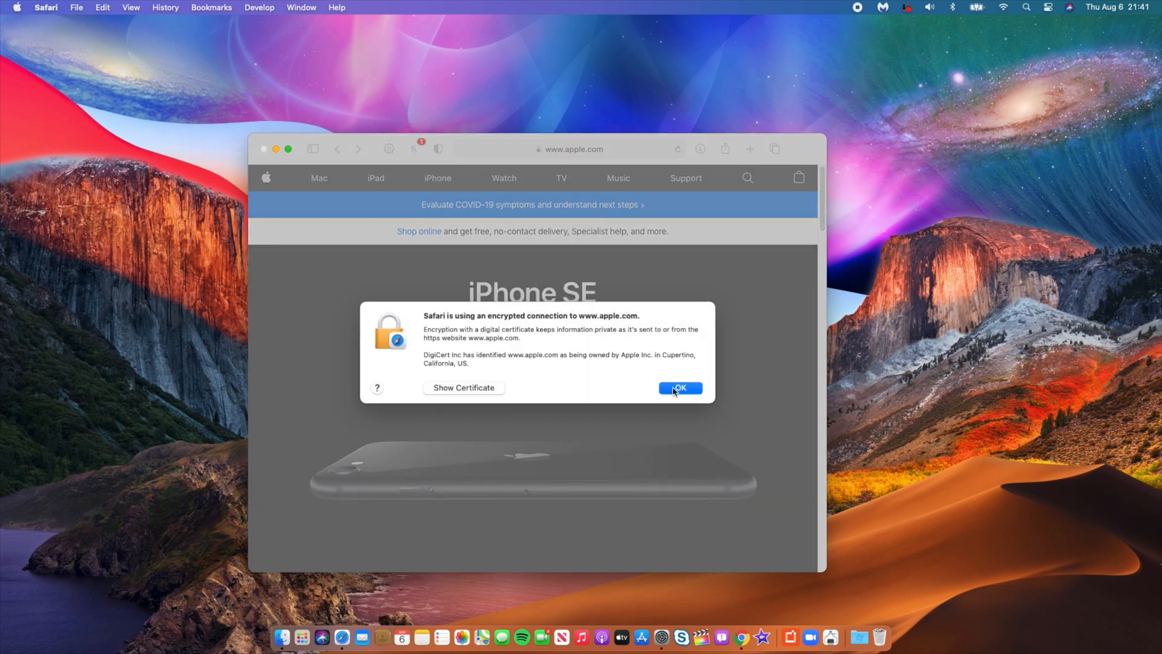
pyautogui.click(679, 387)
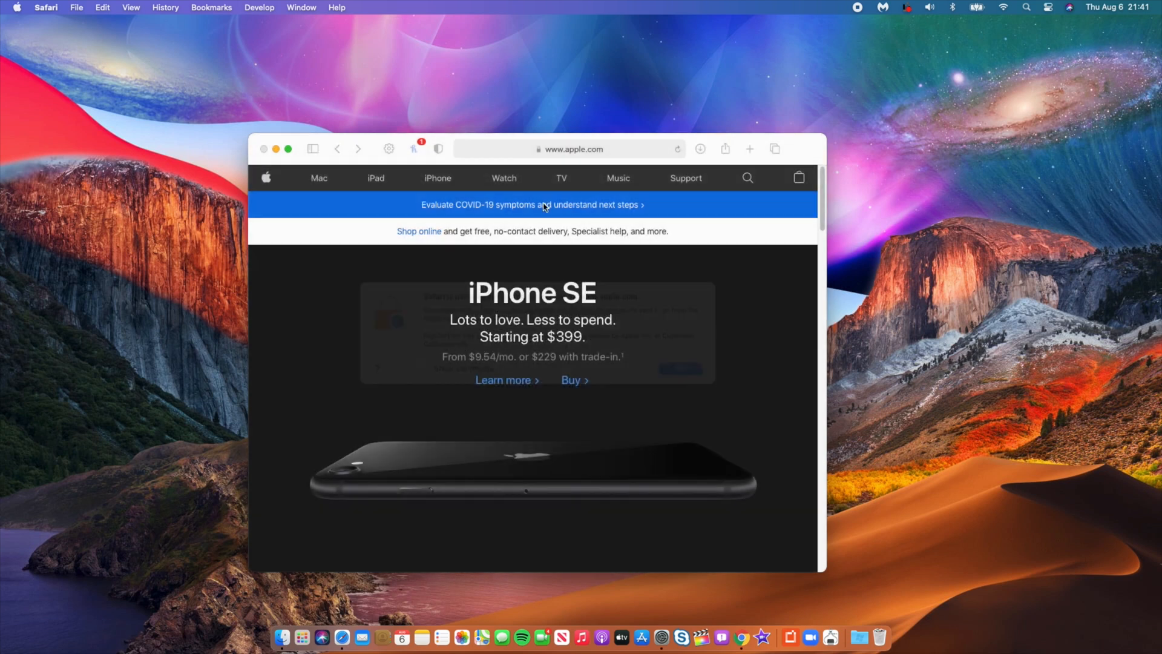
# Load elmundo.es and make the Safari window full screen.
pyautogui.click(569, 149)
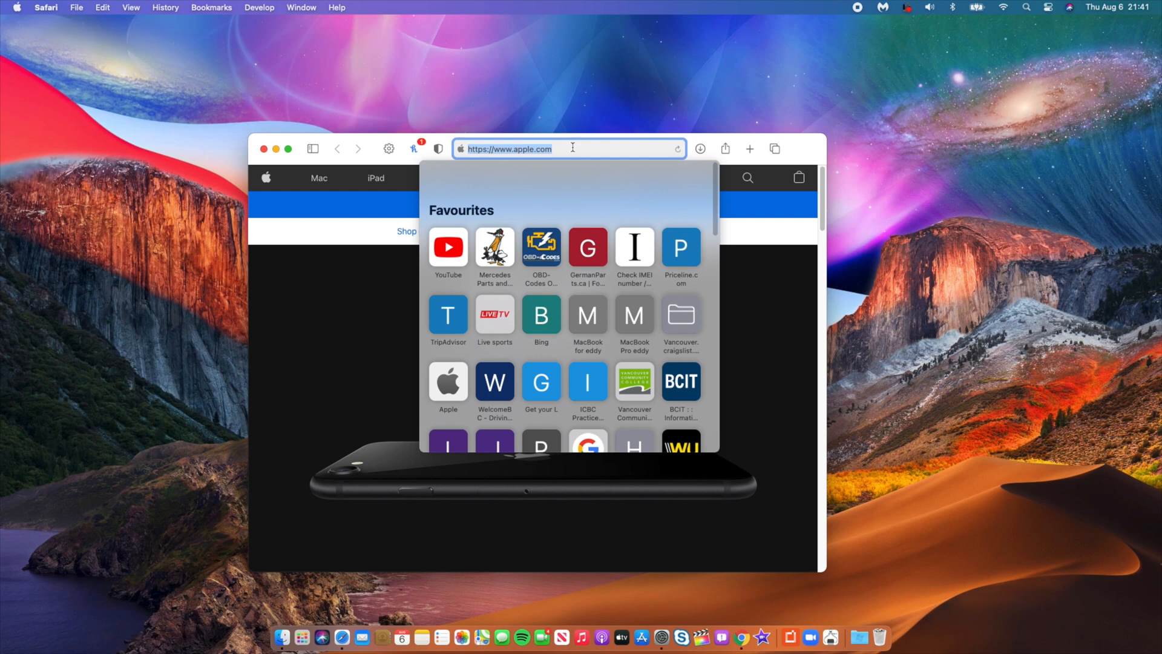
pyautogui.write('elmundo.es')
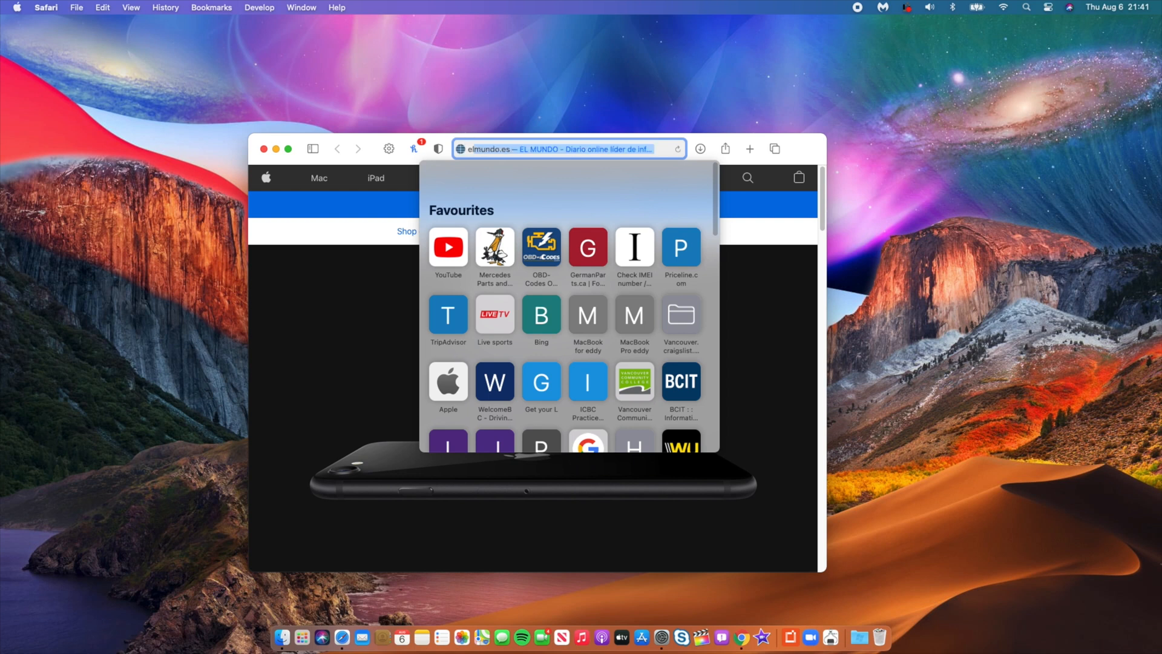
pyautogui.click(567, 149)
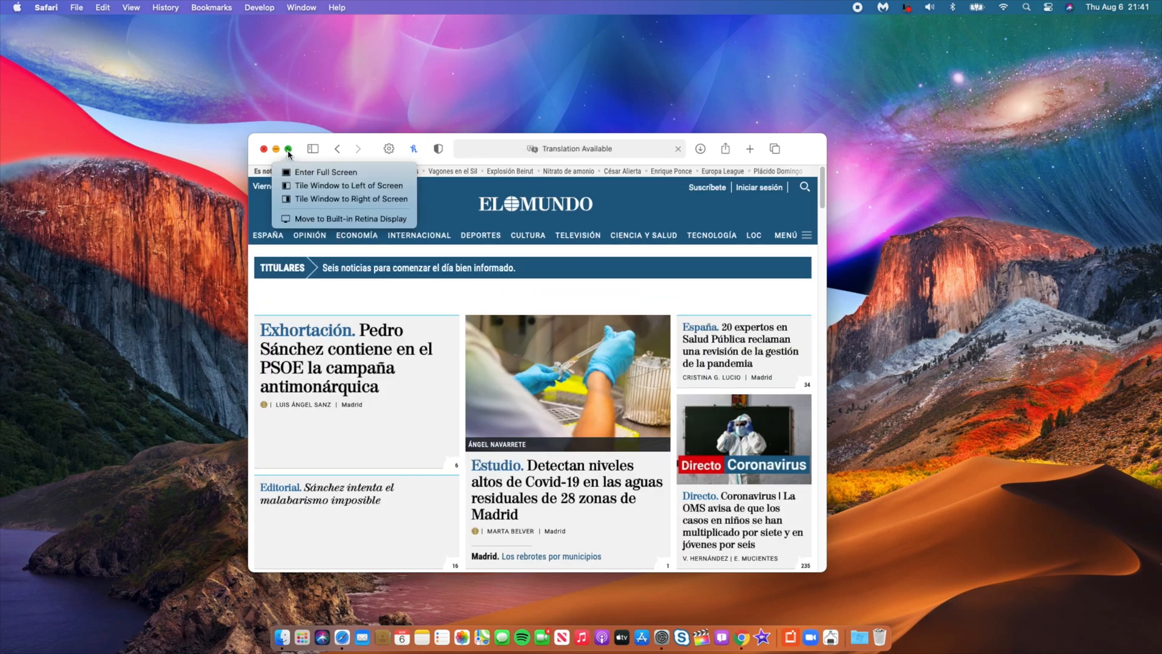
pyautogui.click(320, 171)
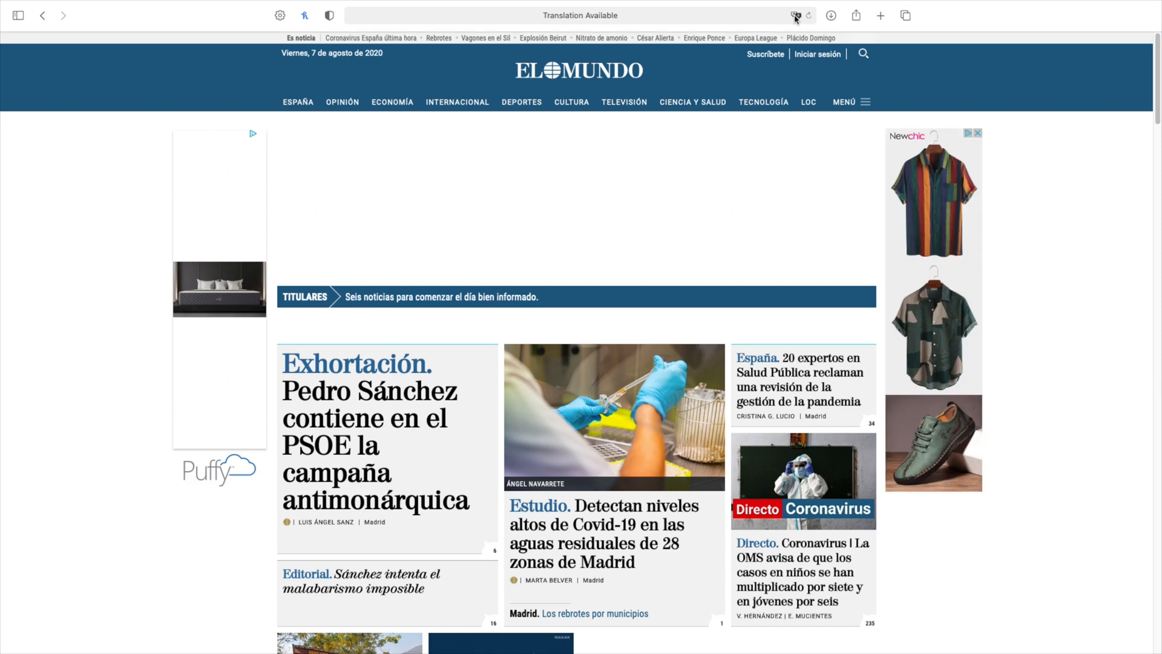
# Translate the El Mundo homepage into English and scroll through it.
pyautogui.click(793, 15)
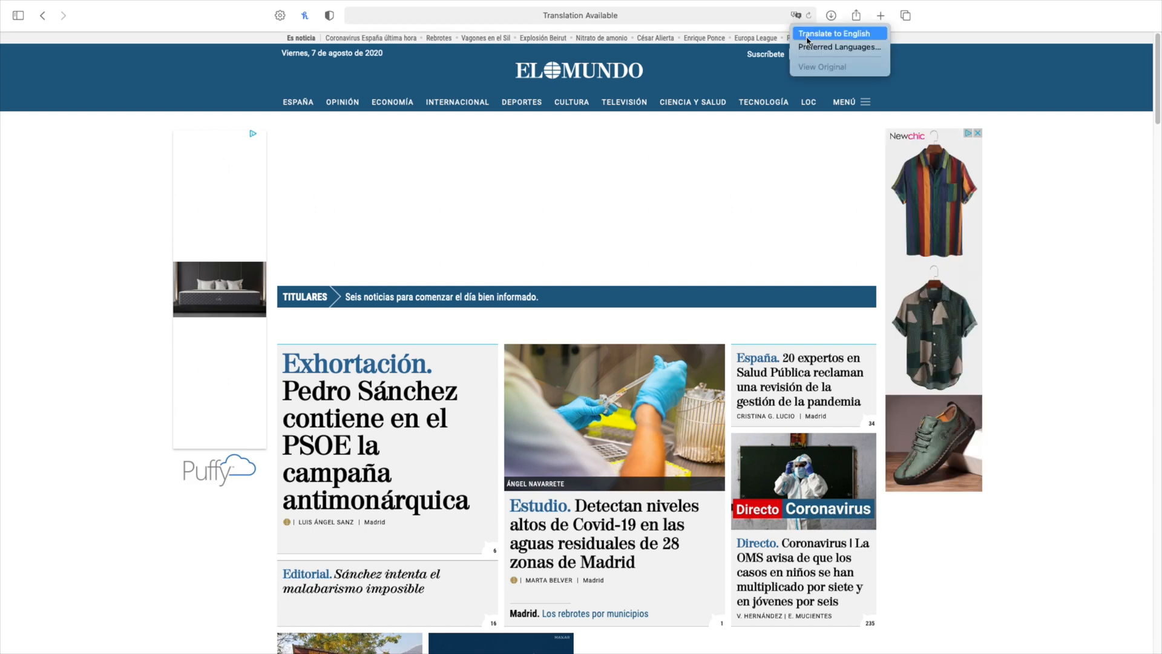
pyautogui.click(828, 32)
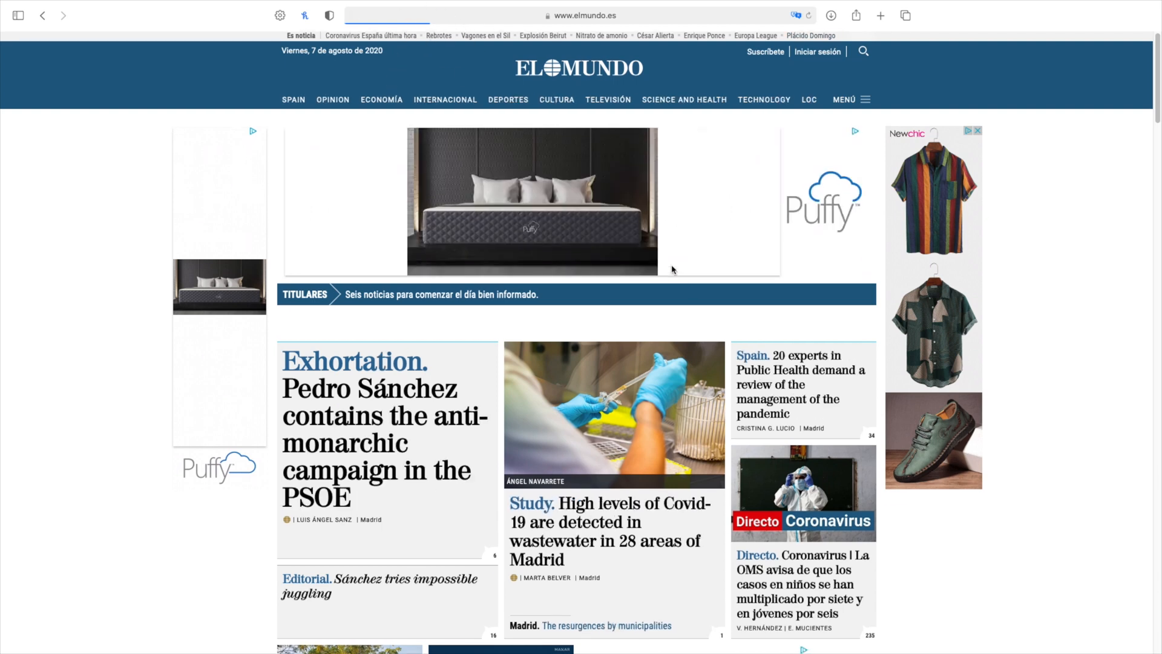
pyautogui.scroll(-3)
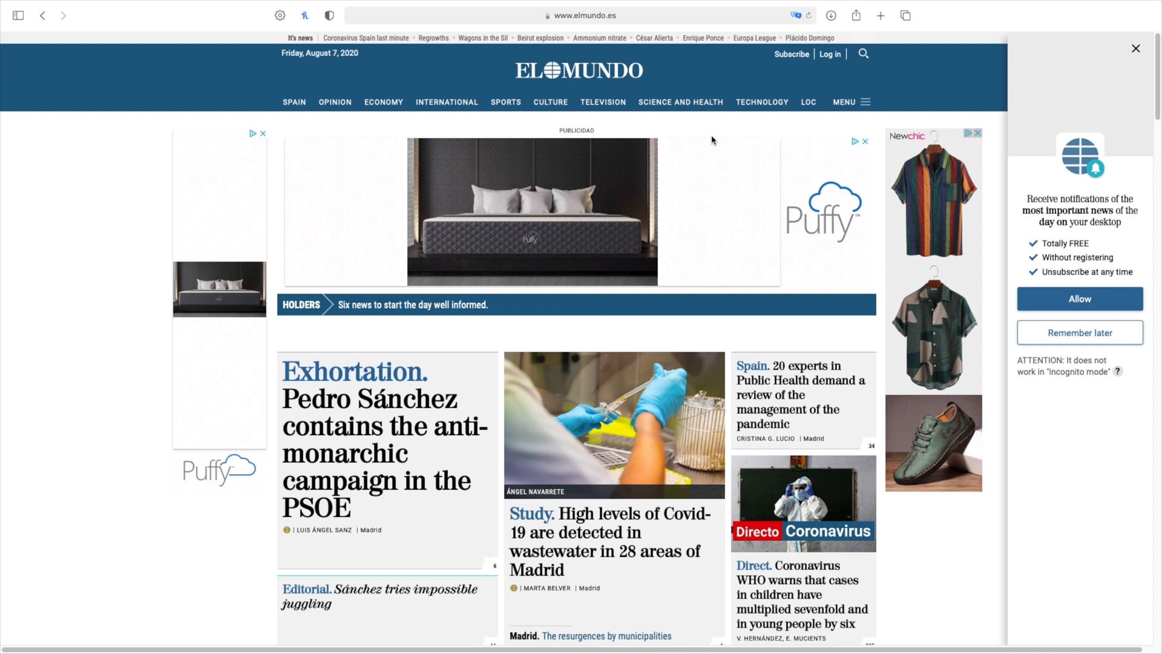
pyautogui.moveTo(603, 86)
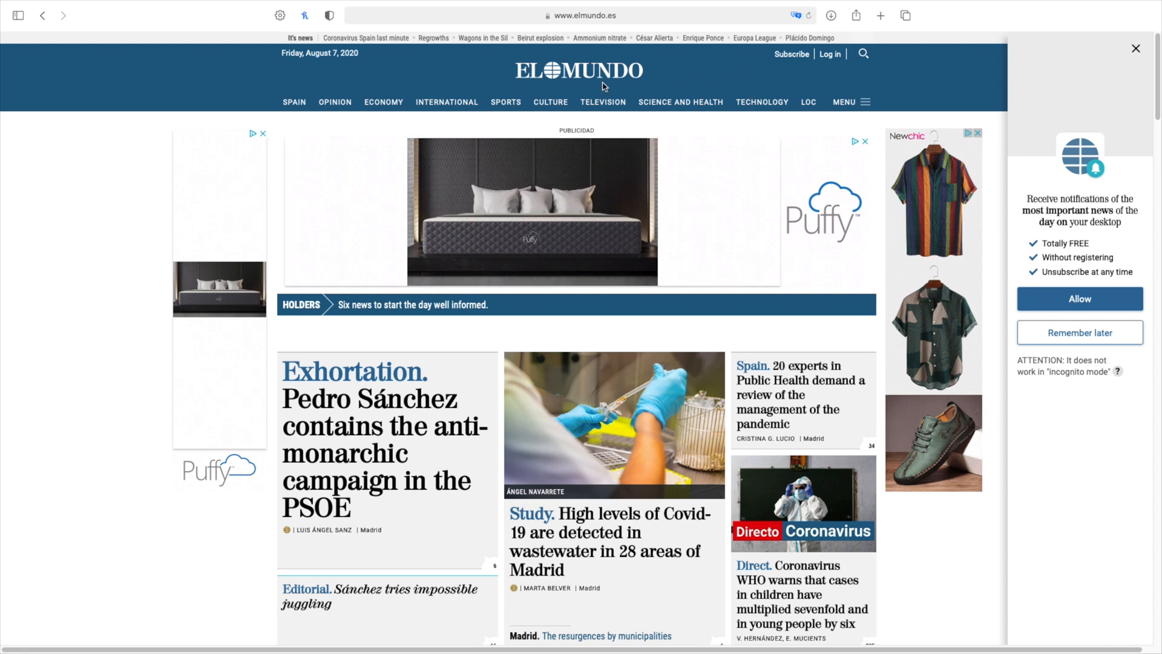
pyautogui.moveTo(712, 66)
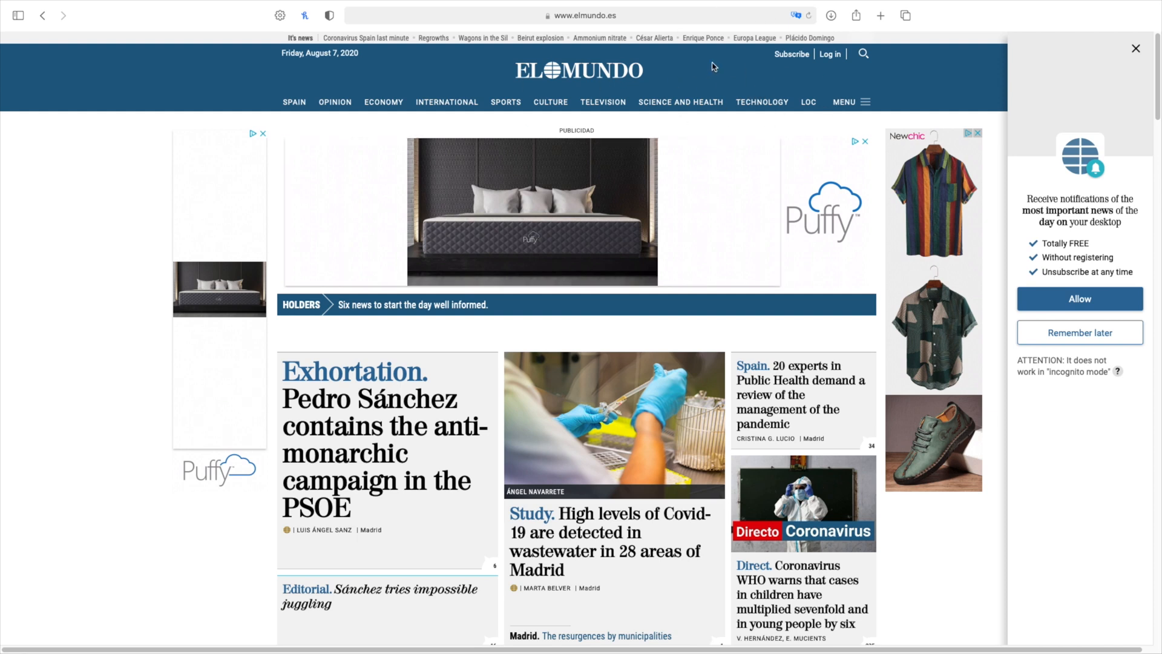
pyautogui.moveTo(819, 24)
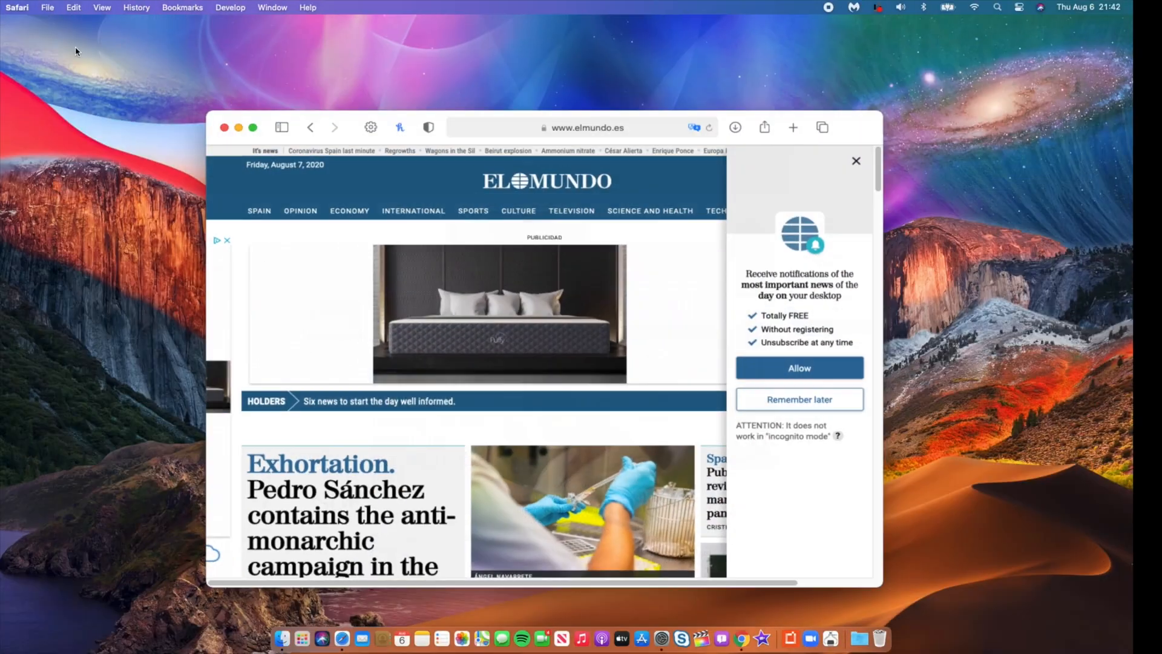
# Return to Language & Region with Safari at English (UK) and relaunch Safari.
pyautogui.click(663, 632)
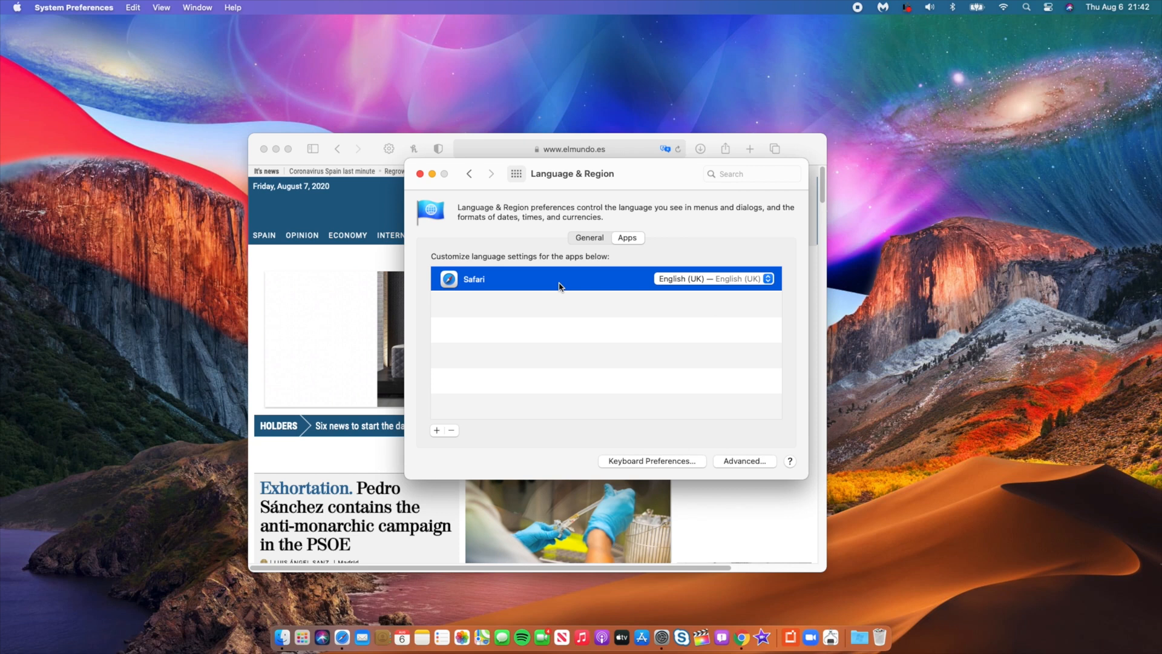
pyautogui.moveTo(569, 349)
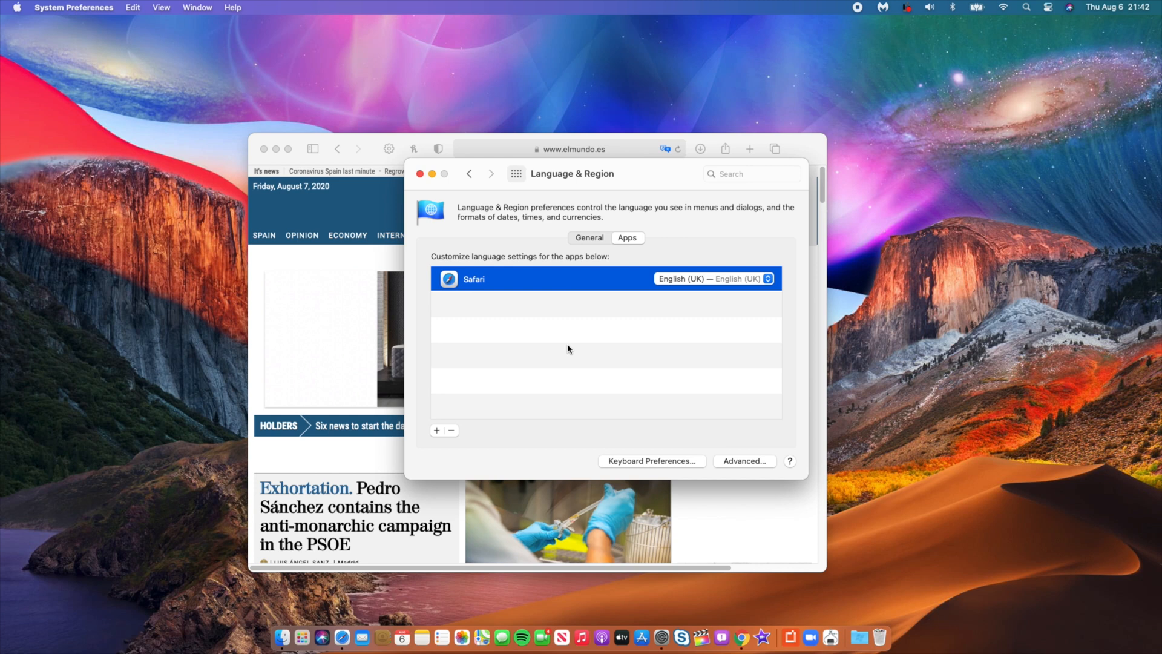
pyautogui.moveTo(657, 288)
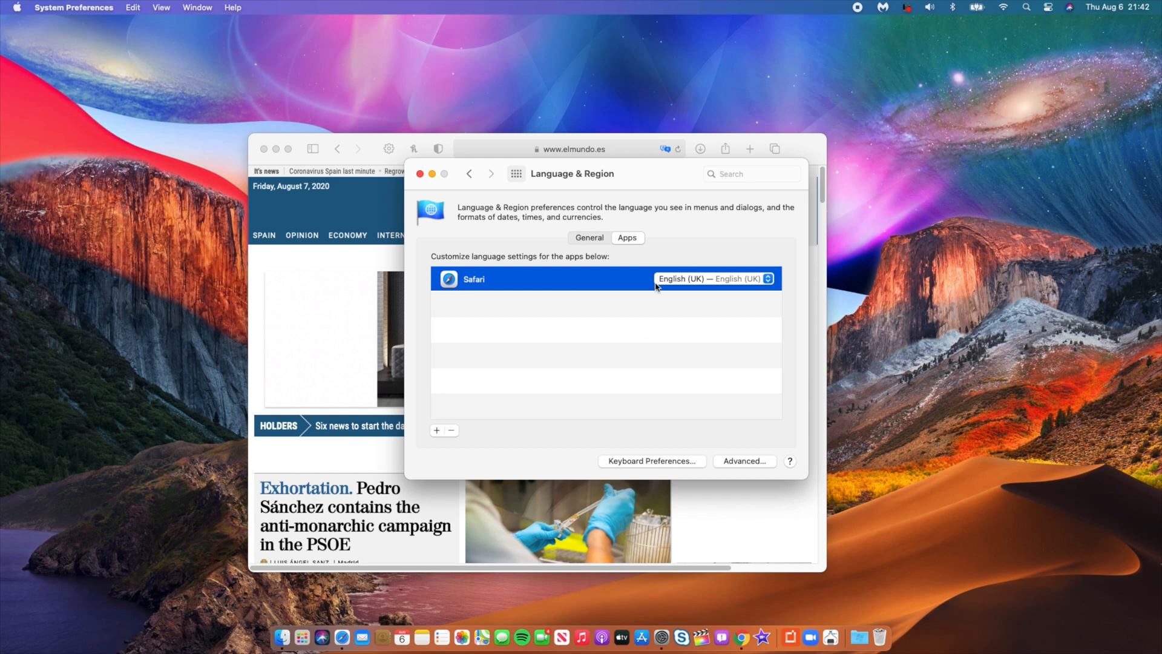
pyautogui.moveTo(630, 283)
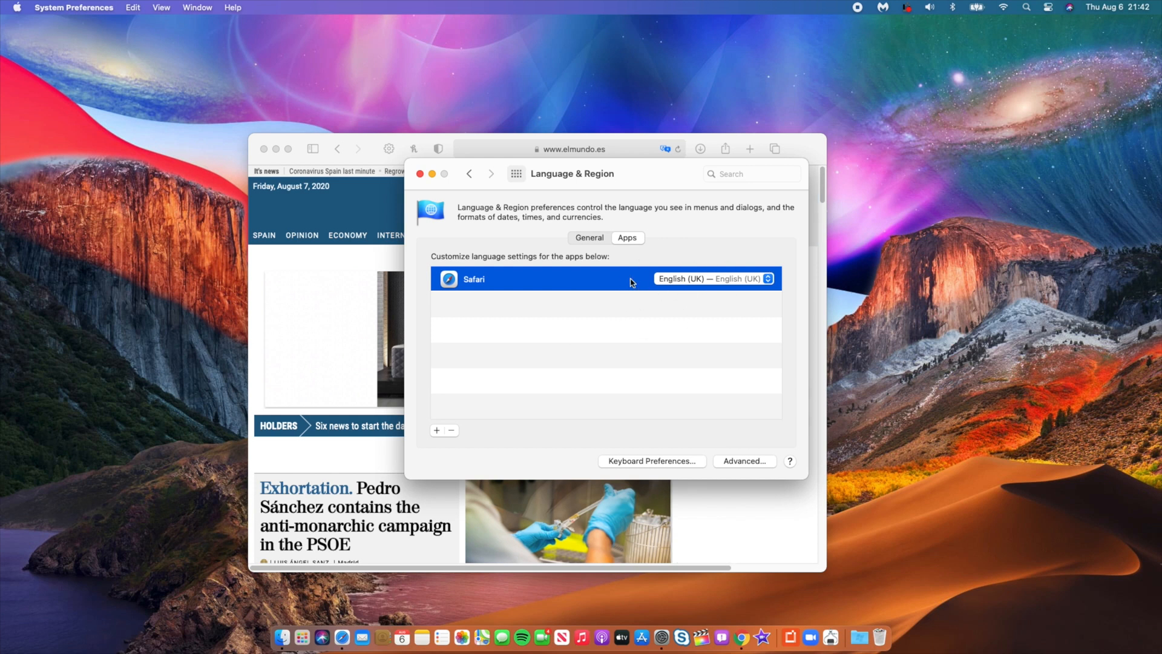
pyautogui.moveTo(508, 268)
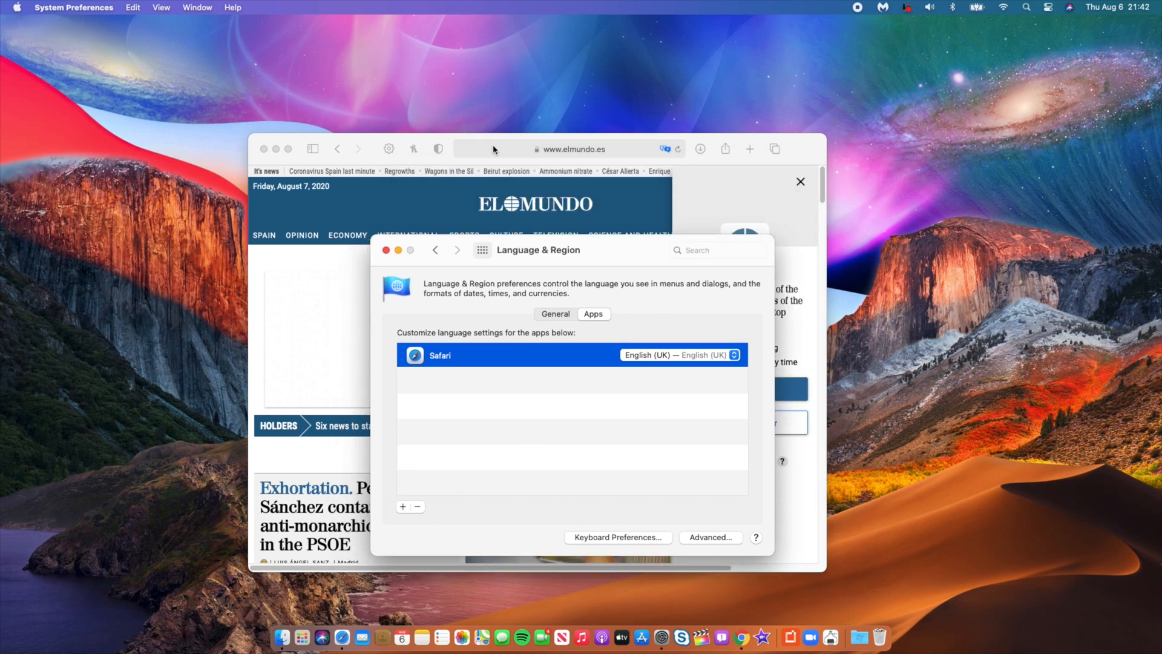
pyautogui.moveTo(589, 263)
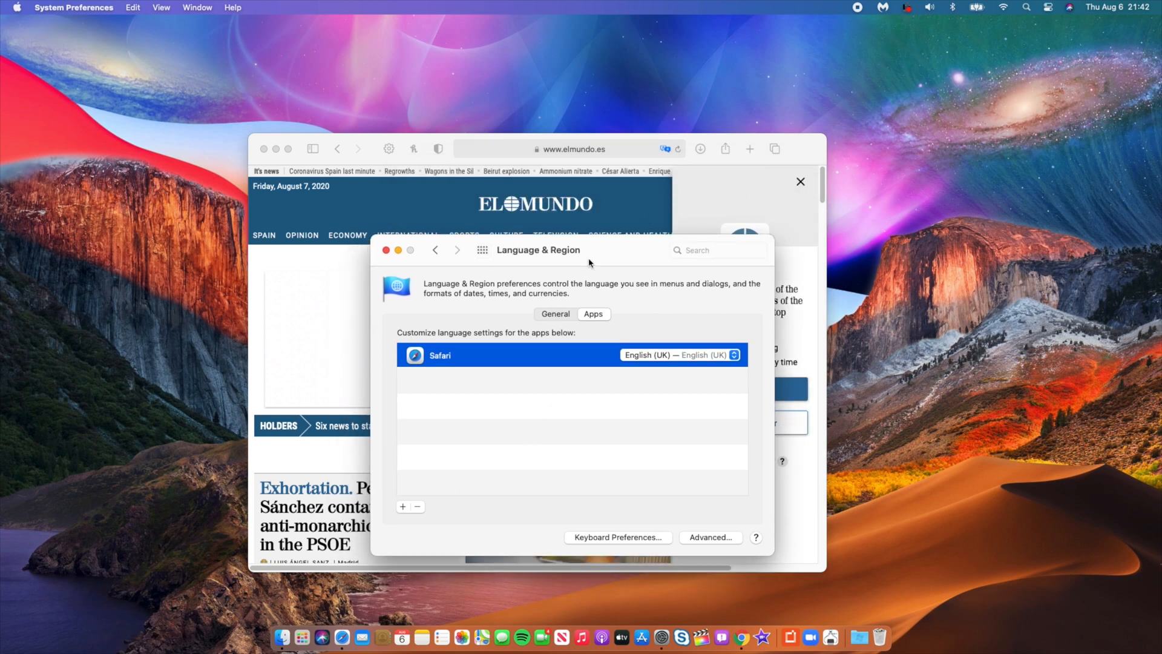
pyautogui.moveTo(444, 406)
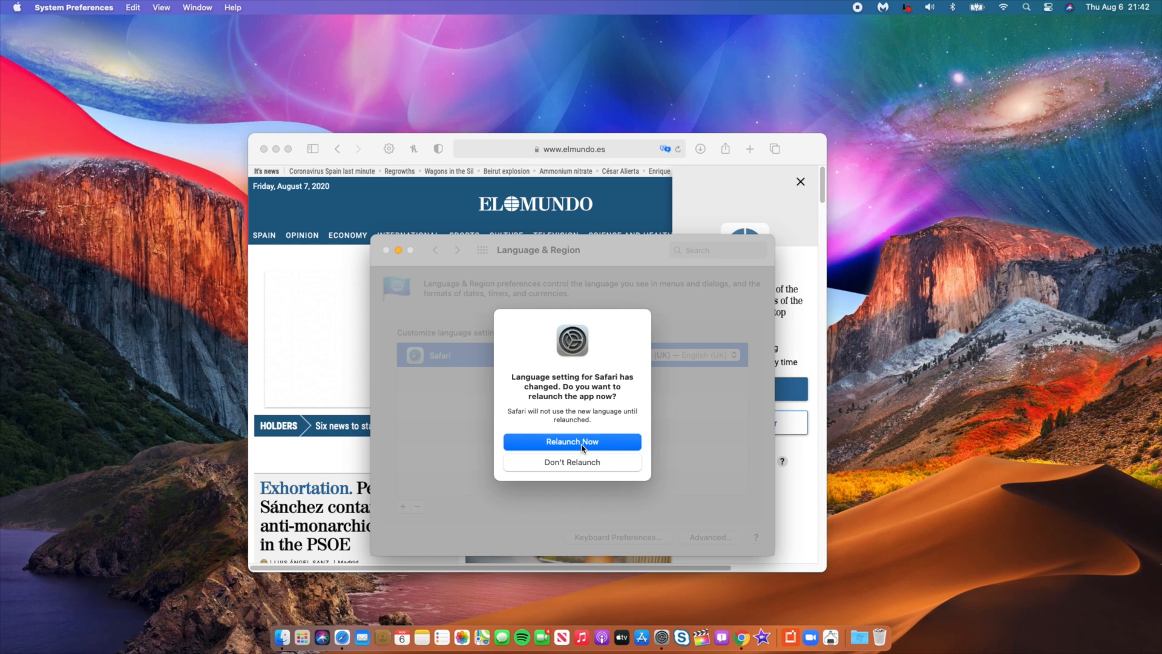
pyautogui.click(571, 441)
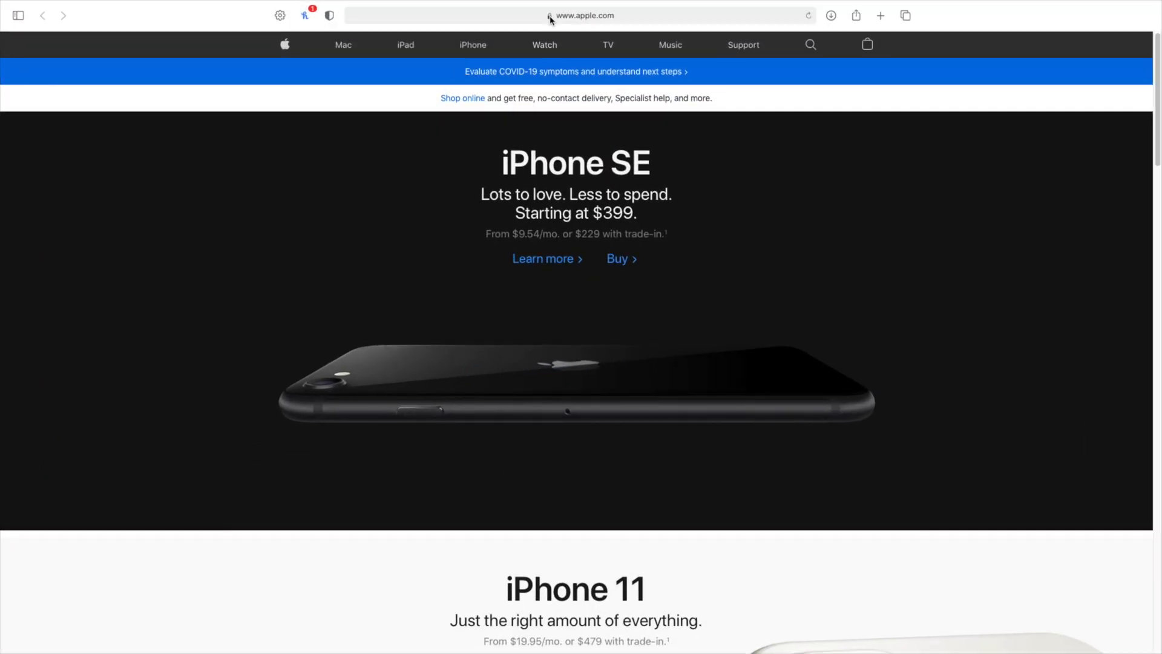
# Dismiss the secure connection notice and reopen El Mundo from the address-bar top hit.
pyautogui.click(550, 14)
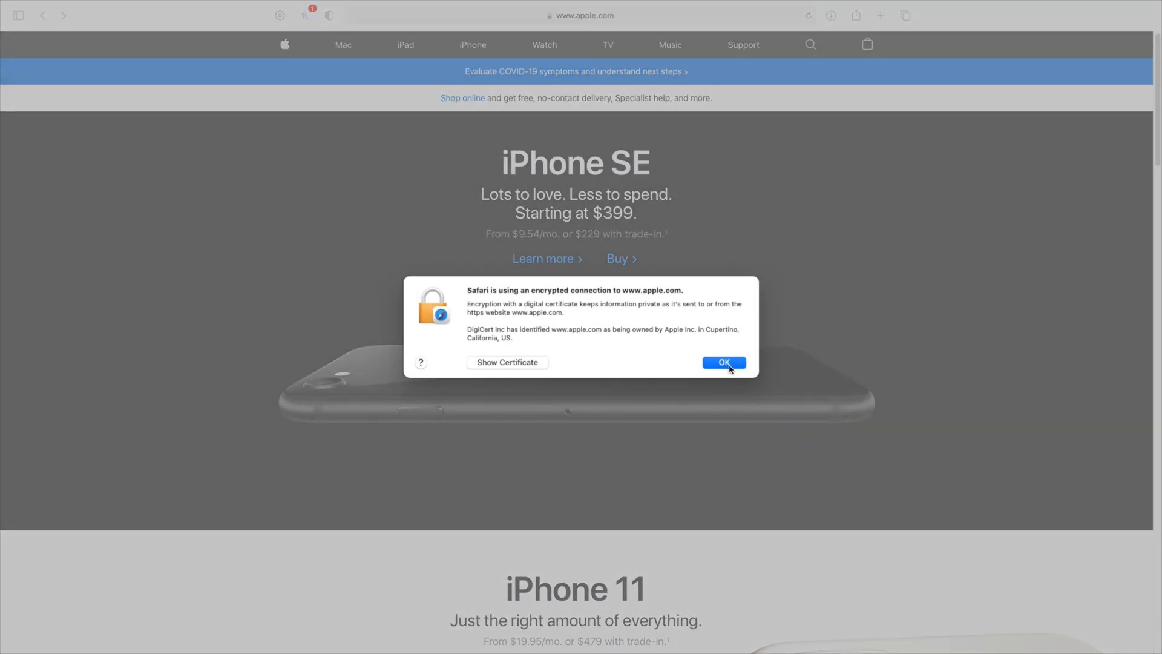
pyautogui.click(724, 363)
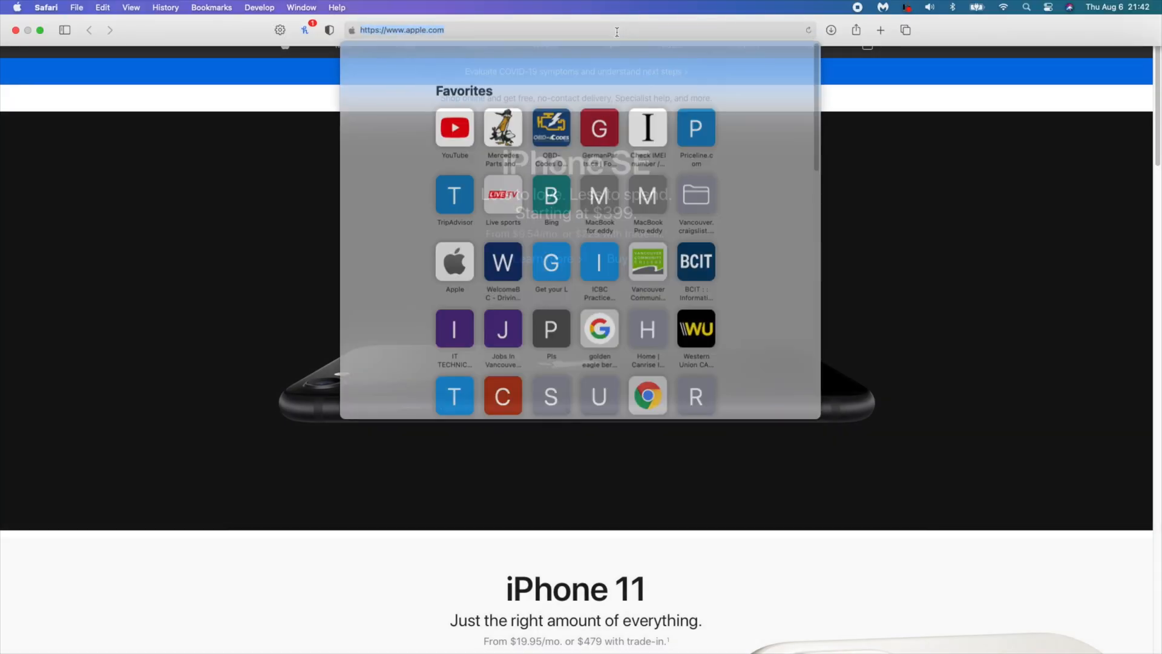
pyautogui.write('ellen degeneres')
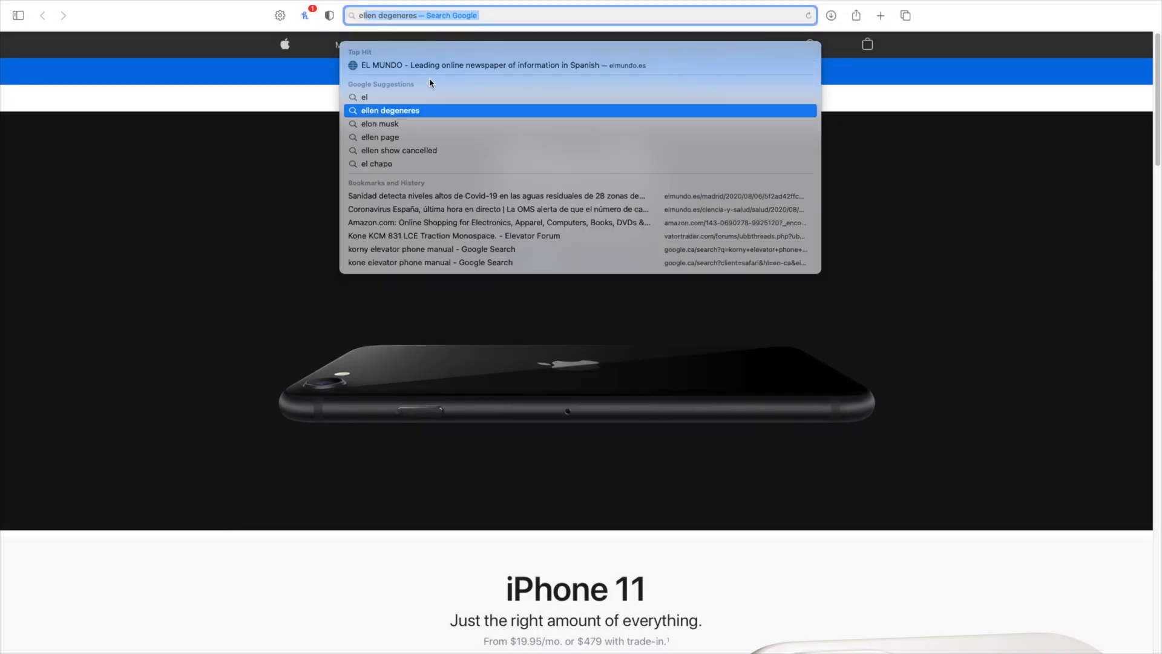
pyautogui.click(495, 65)
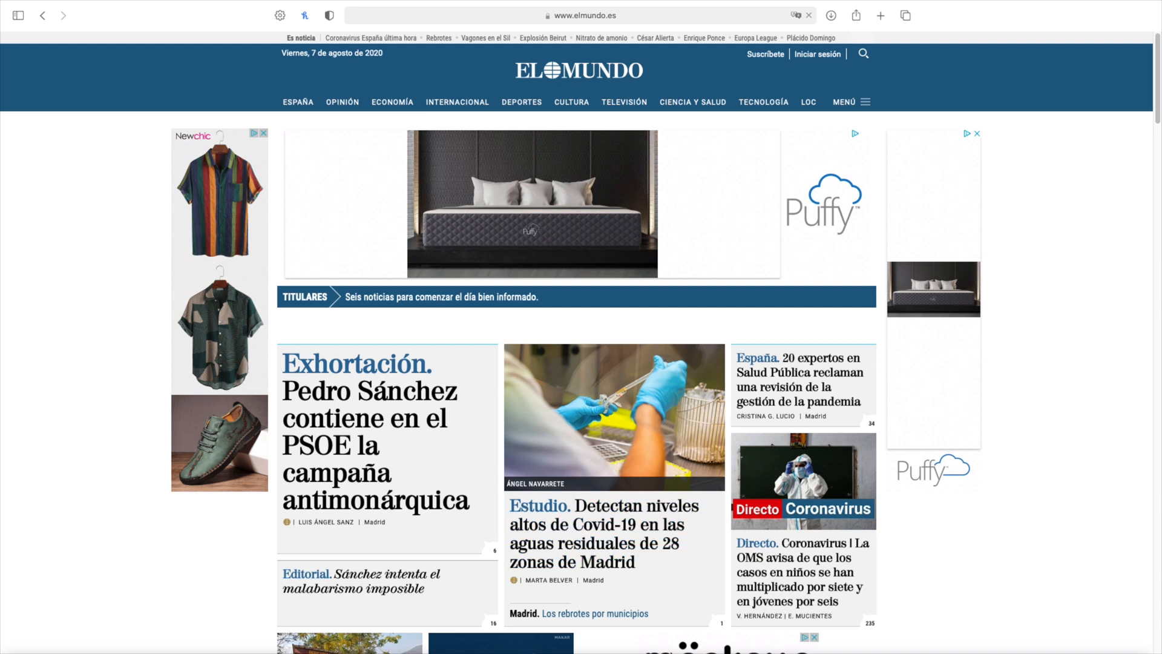
pyautogui.moveTo(677, 631)
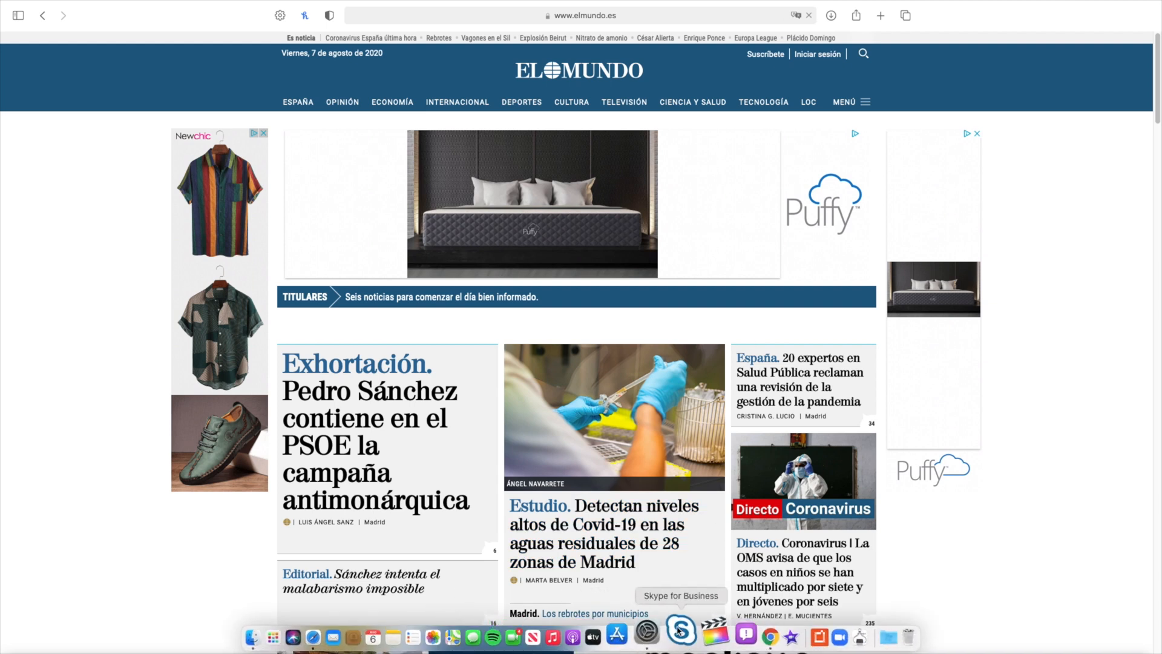
pyautogui.click(647, 635)
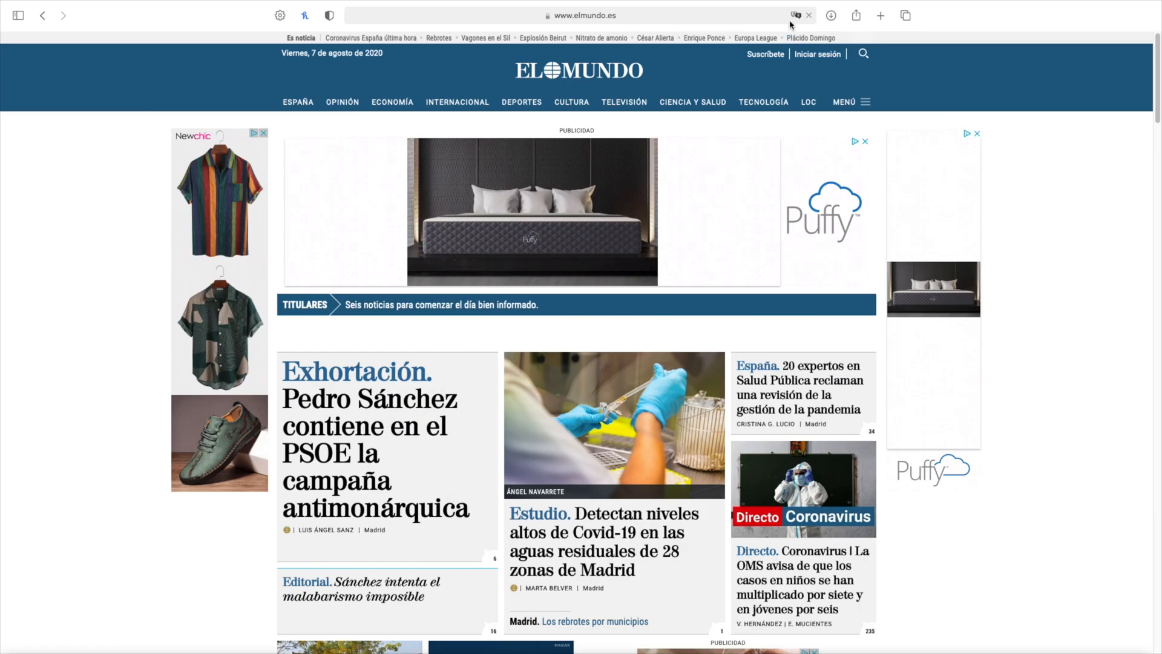
pyautogui.click(795, 14)
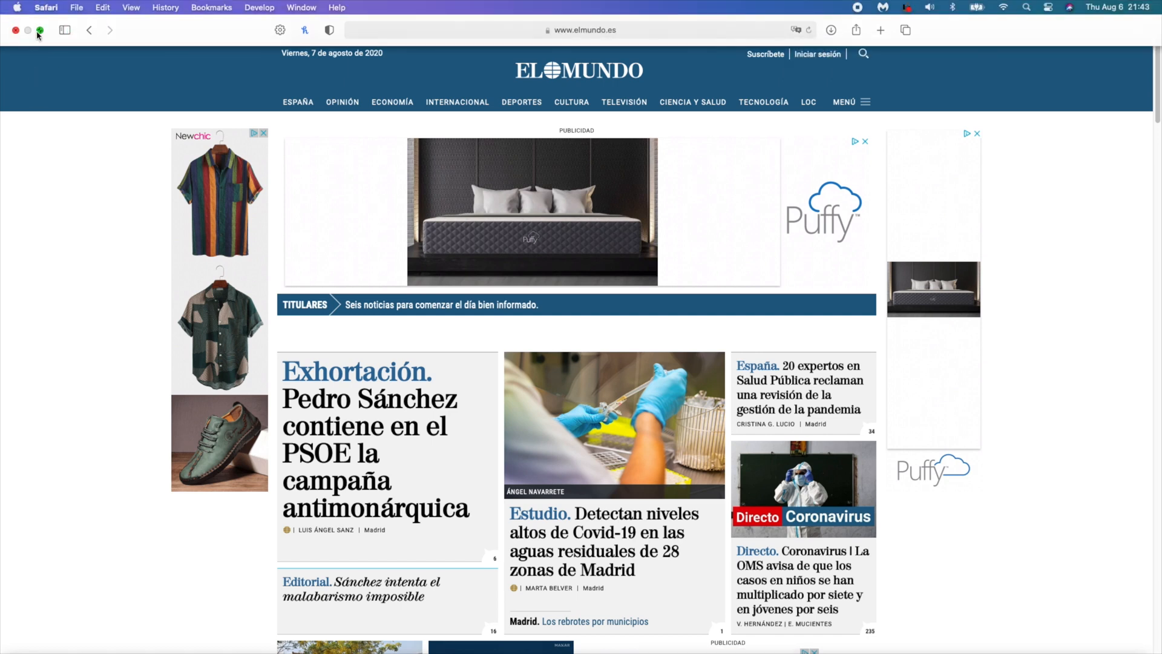
# Exit Safari's full screen and switch to Google Chrome, clicking inside its window.
pyautogui.click(40, 30)
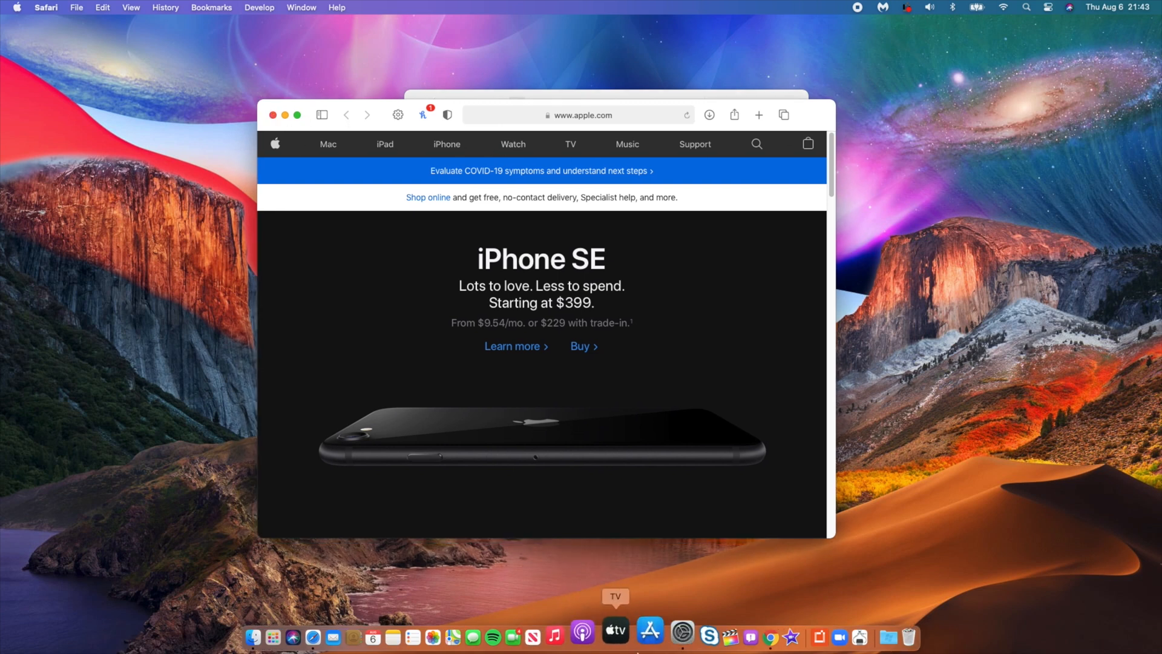
pyautogui.click(745, 633)
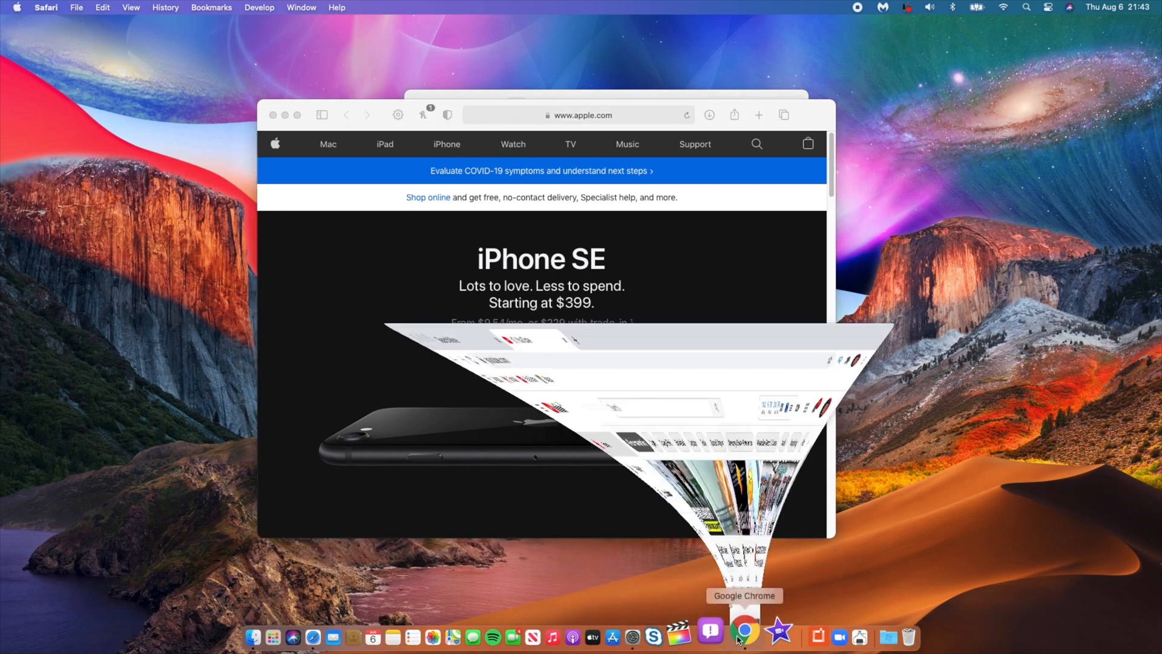
pyautogui.click(744, 632)
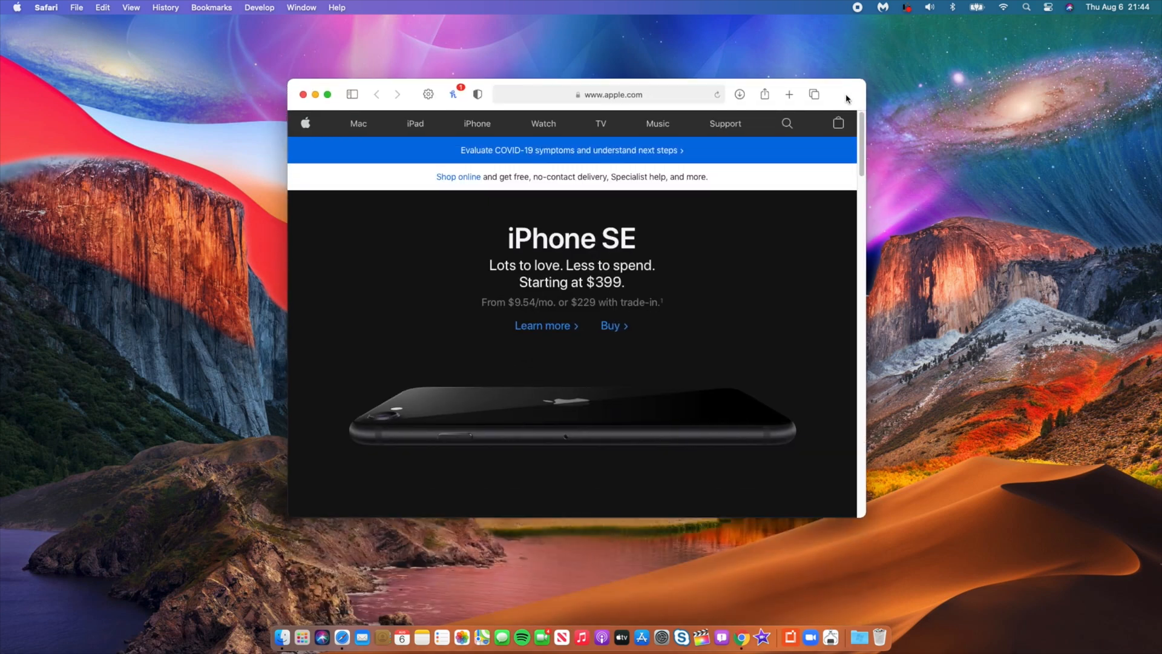
pyautogui.click(453, 94)
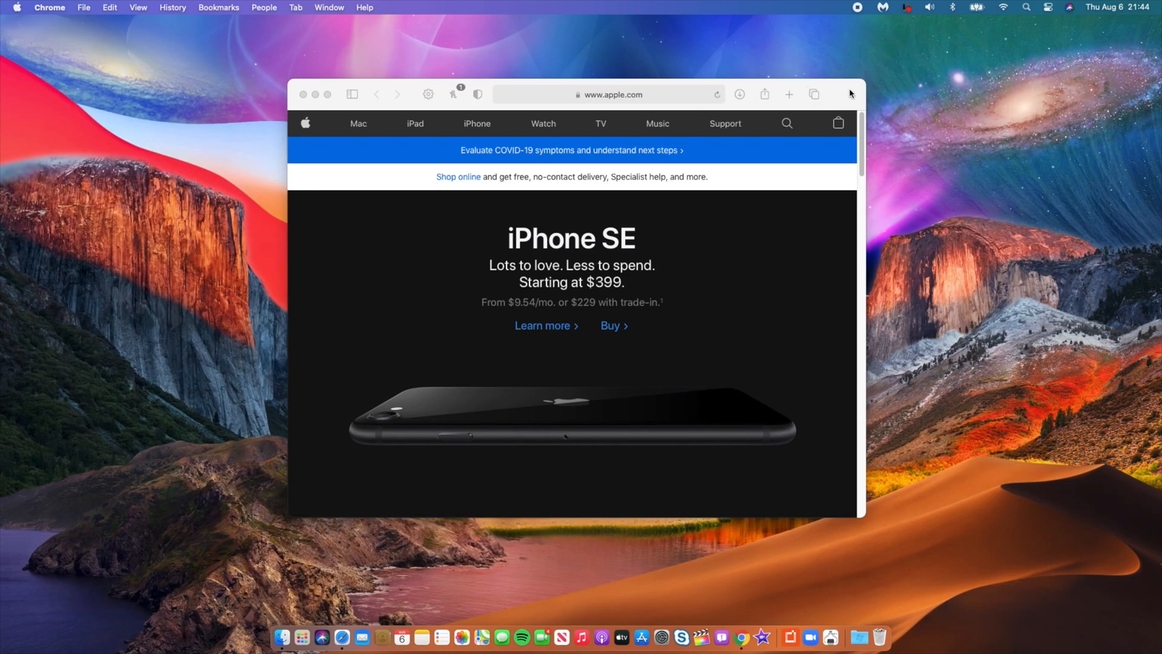
pyautogui.click(851, 95)
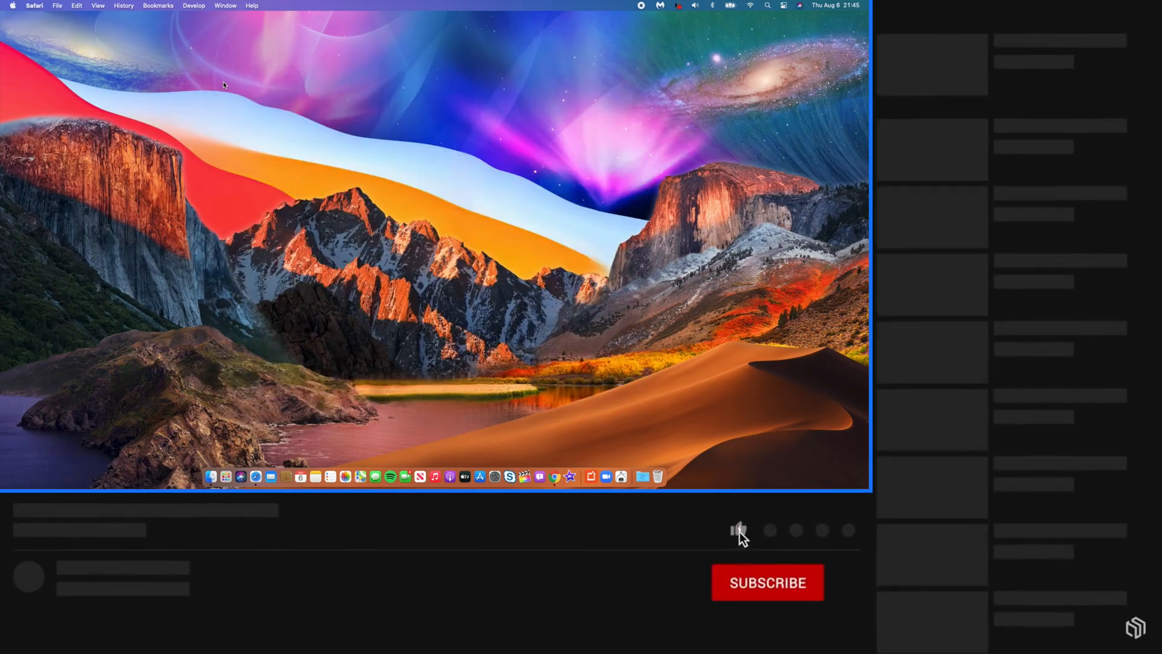
pyautogui.click(737, 529)
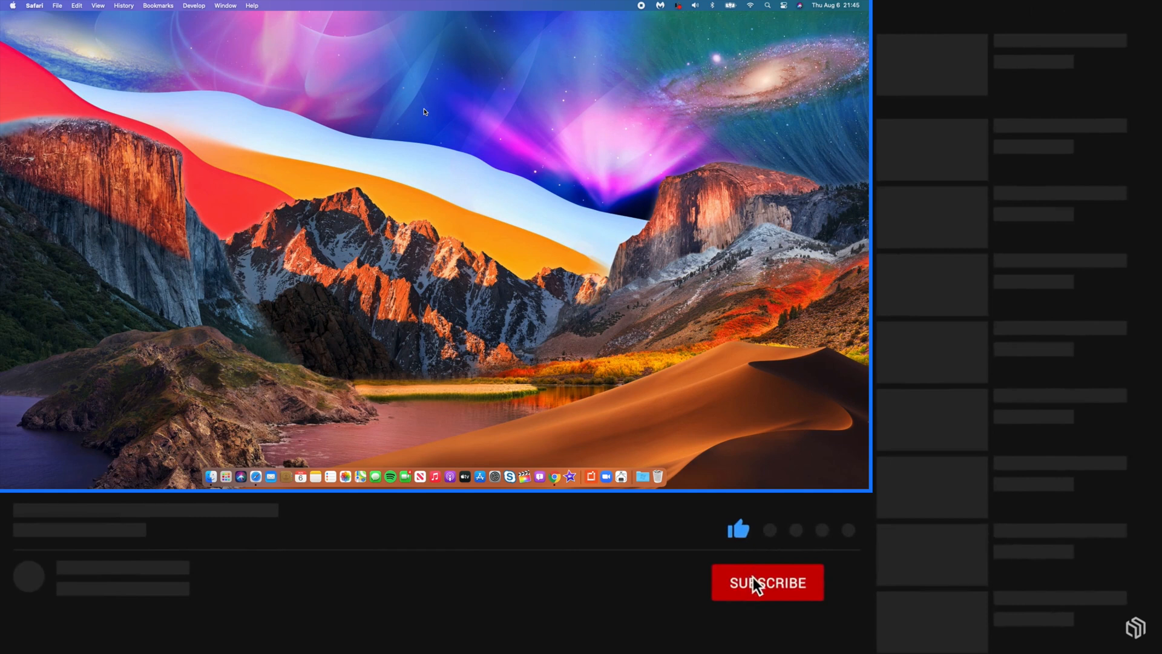
pyautogui.click(767, 582)
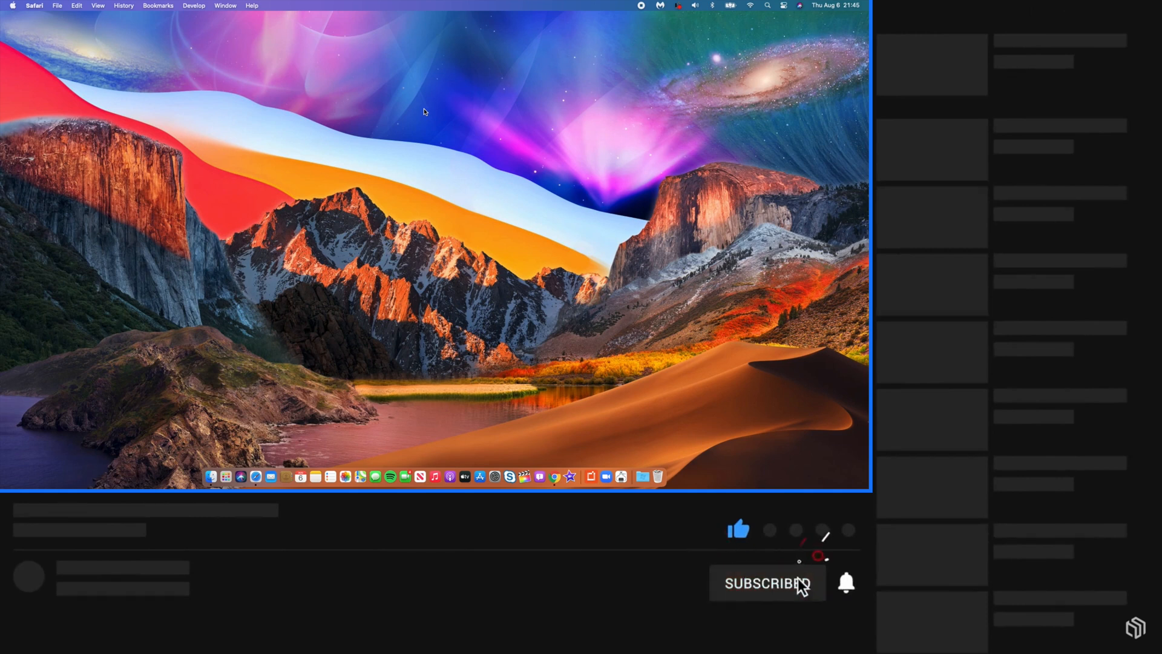